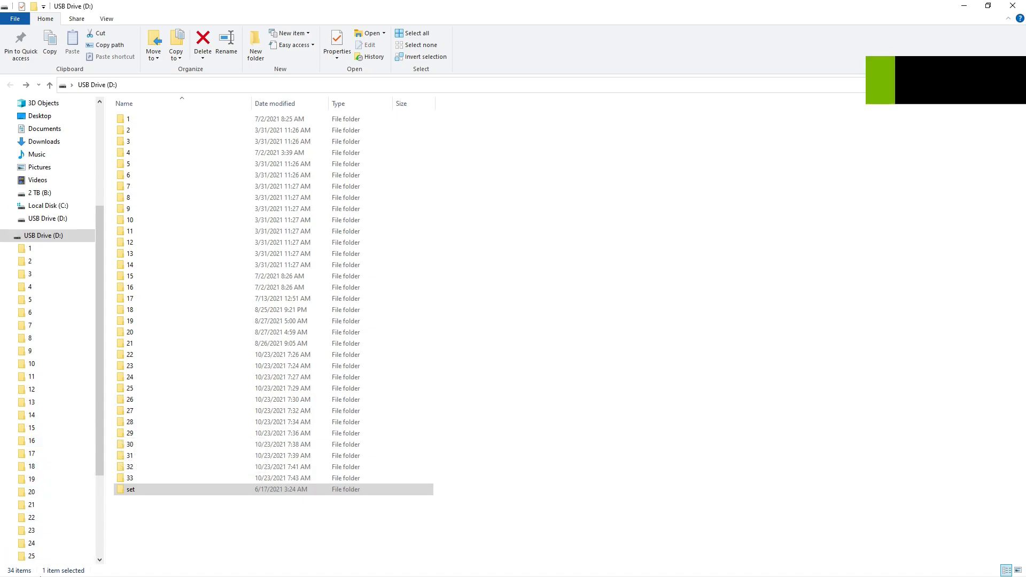
- Open a second File Explorer window on USB Drive (D:), maximized
click(9, 566)
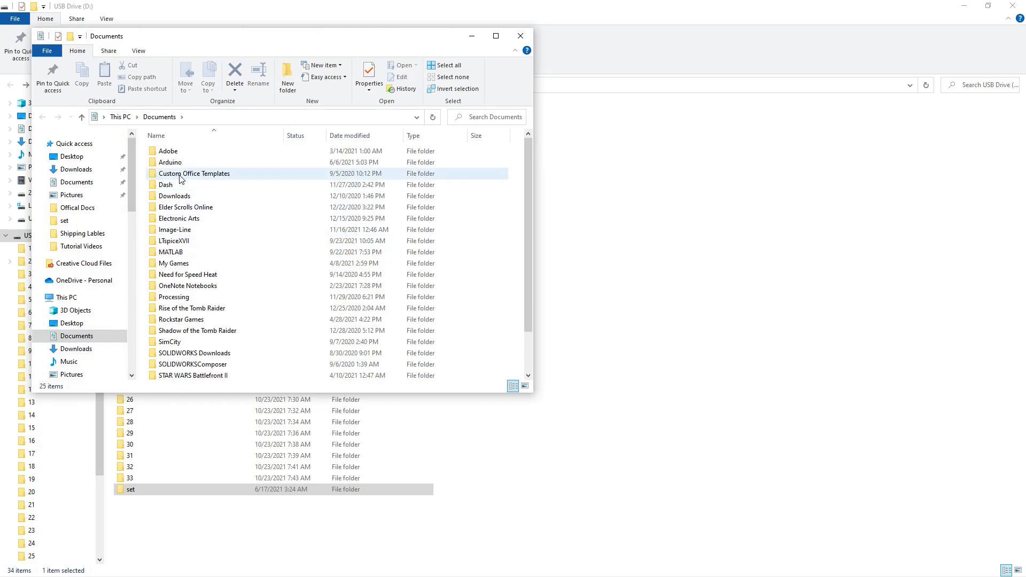
scroll(down, 3)
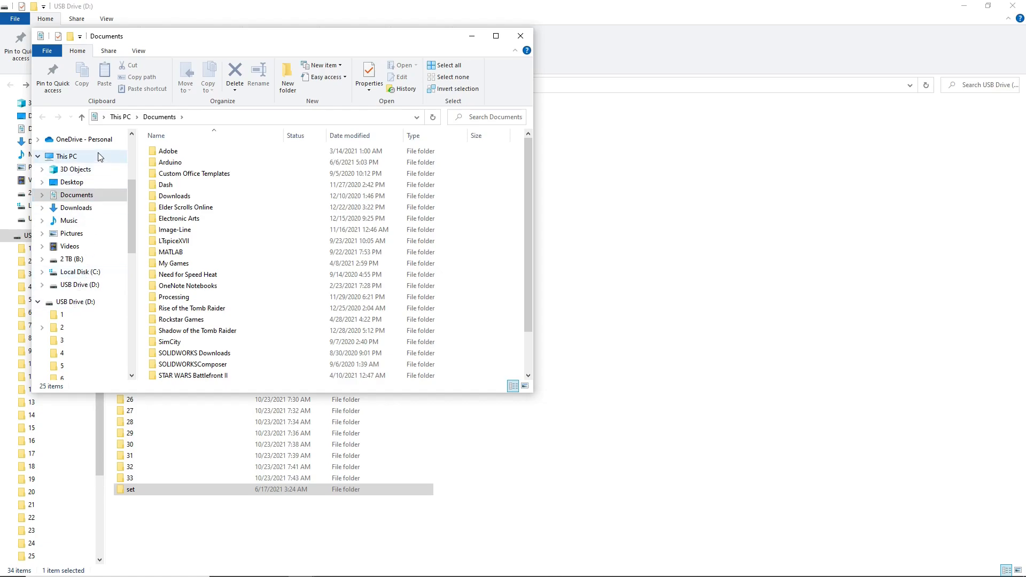
click(65, 155)
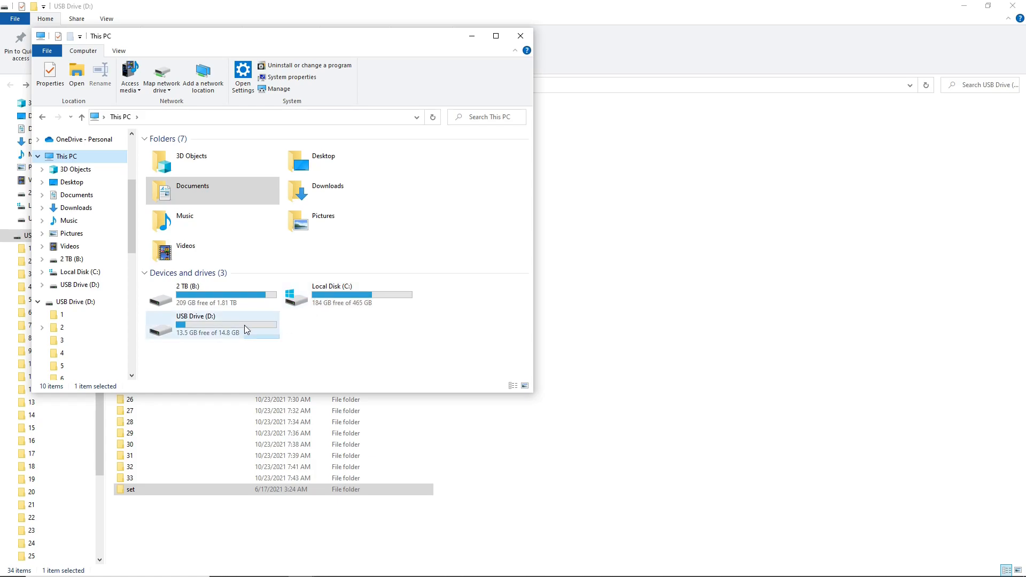
double_click(195, 325)
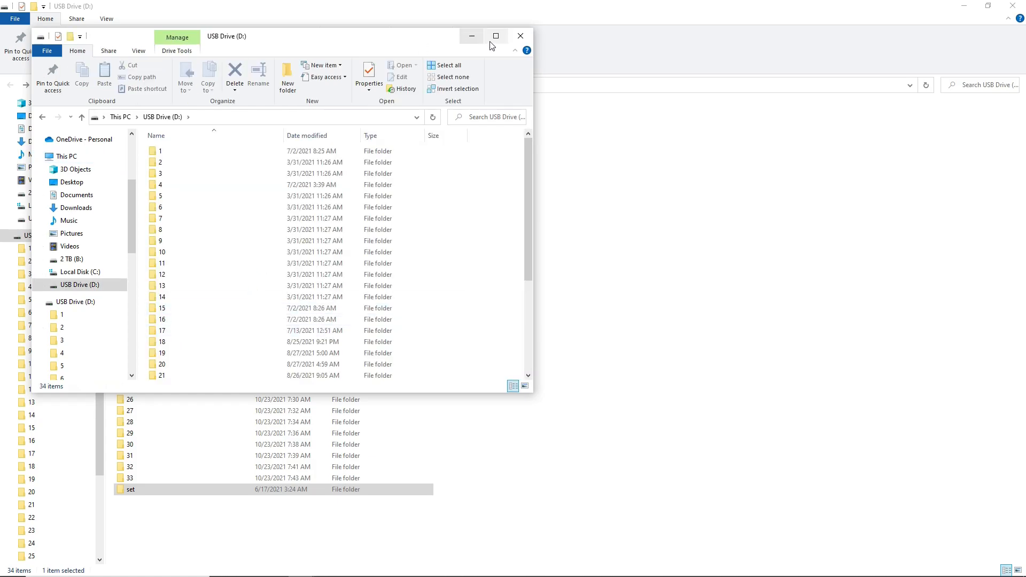
click(497, 36)
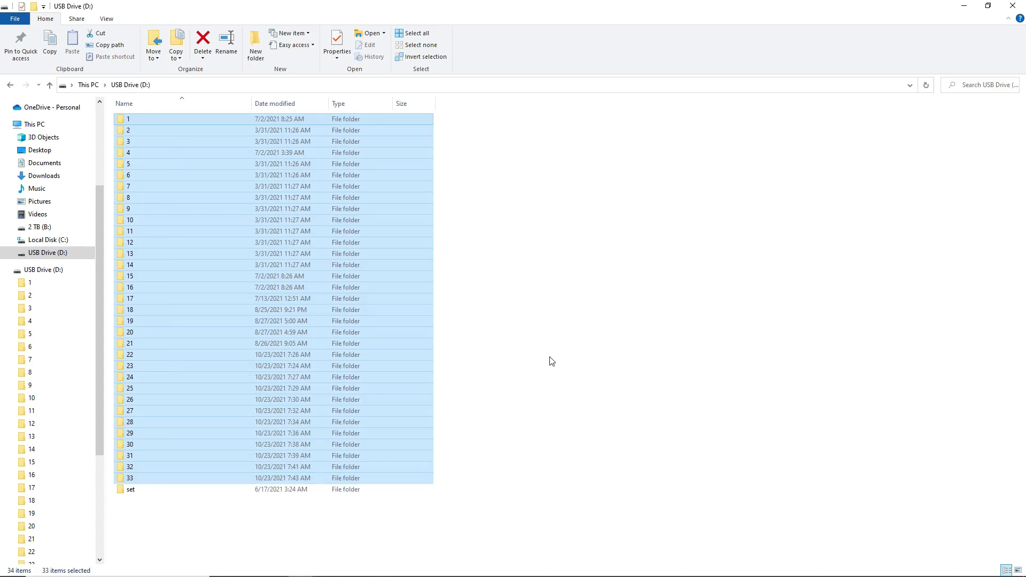
click(234, 496)
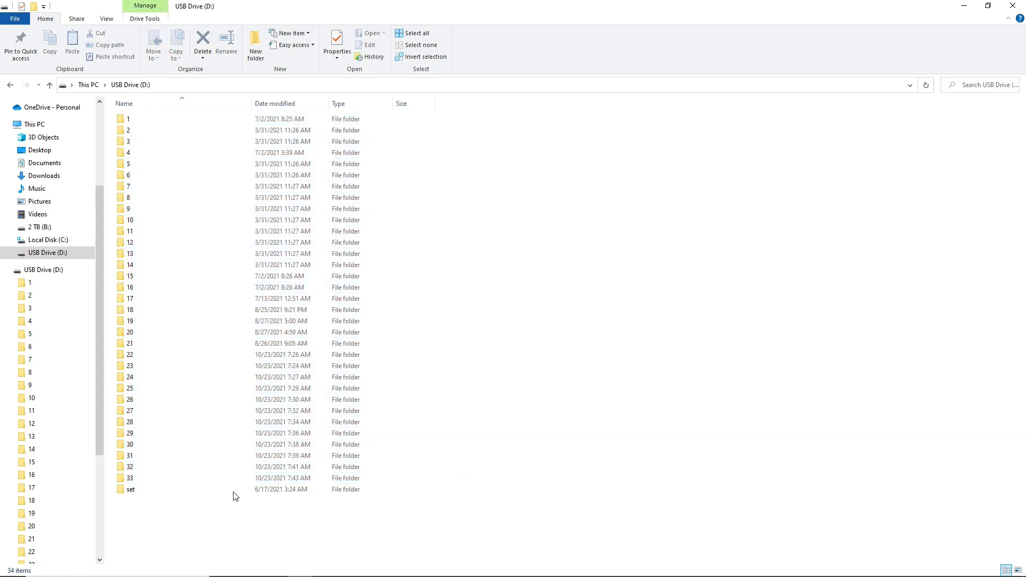
- Overwrite the set folder's update file with update.bin from the update-V18 archive
double_click(131, 489)
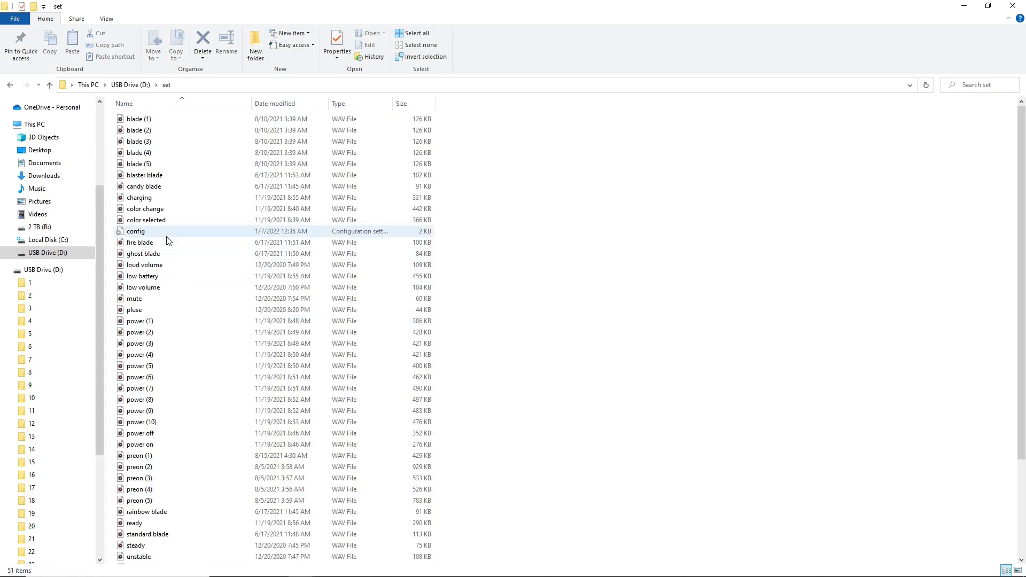
scroll(down, 3)
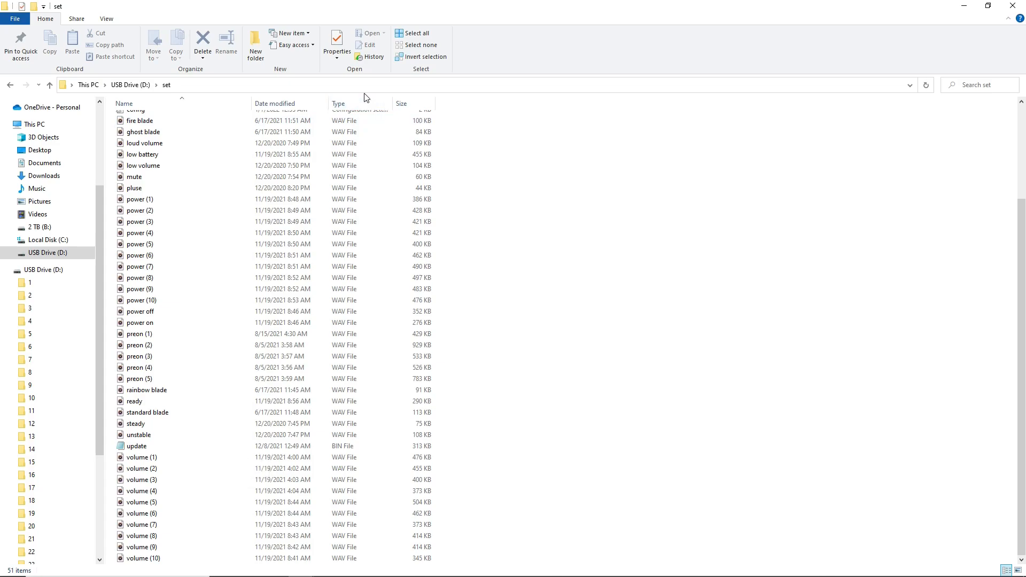
click(136, 446)
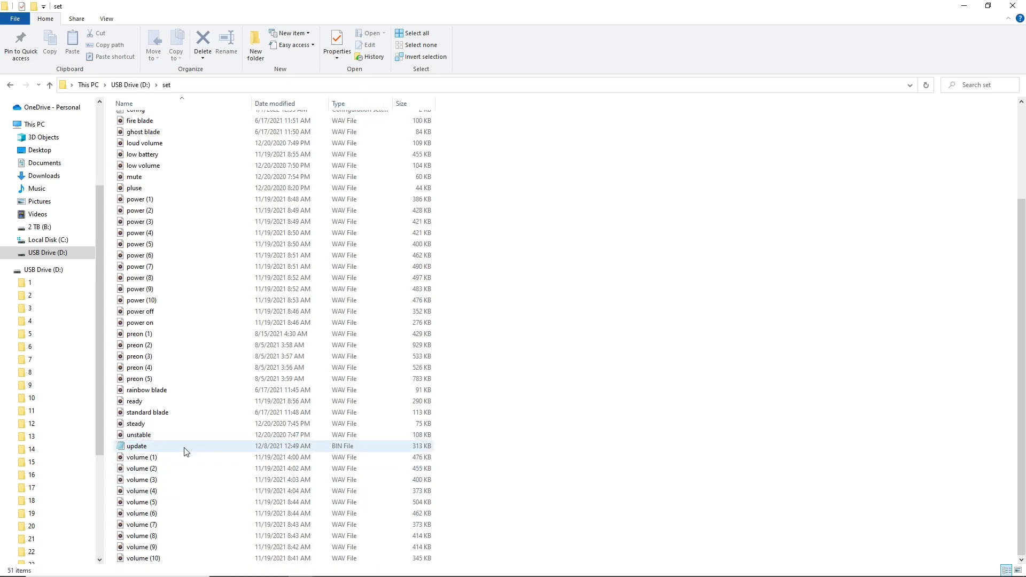
double_click(136, 446)
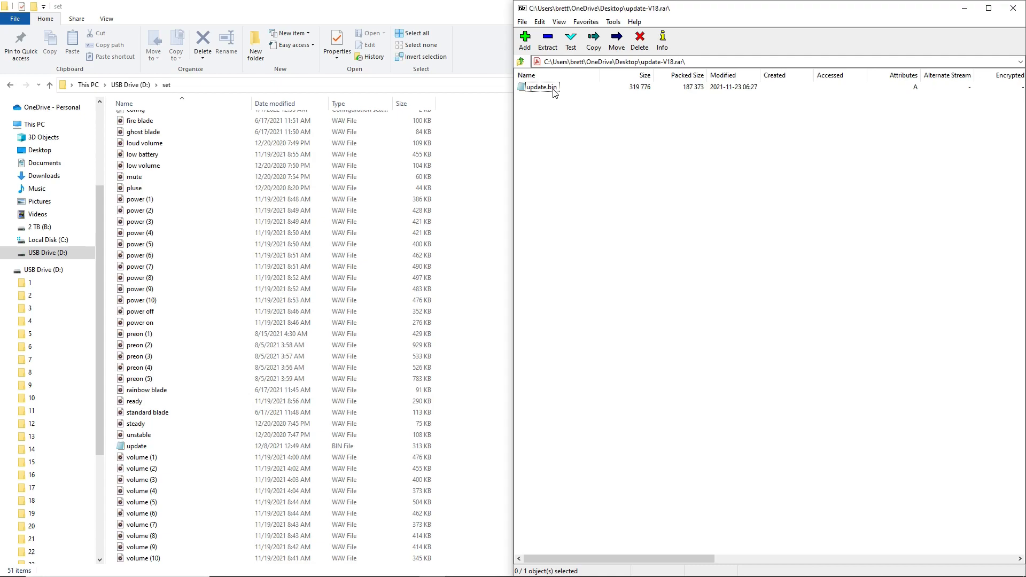
click(539, 86)
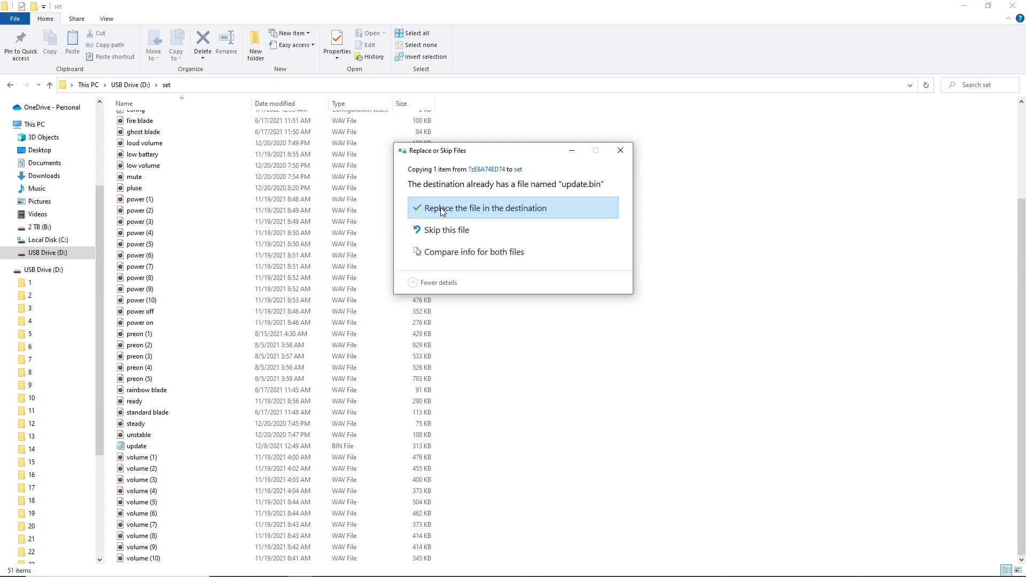
click(483, 207)
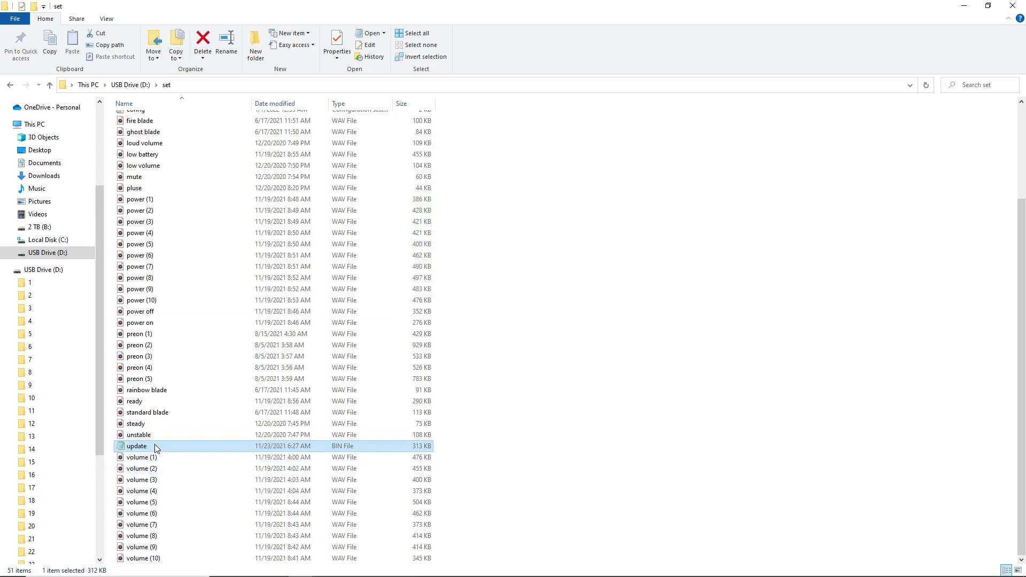
click(141, 457)
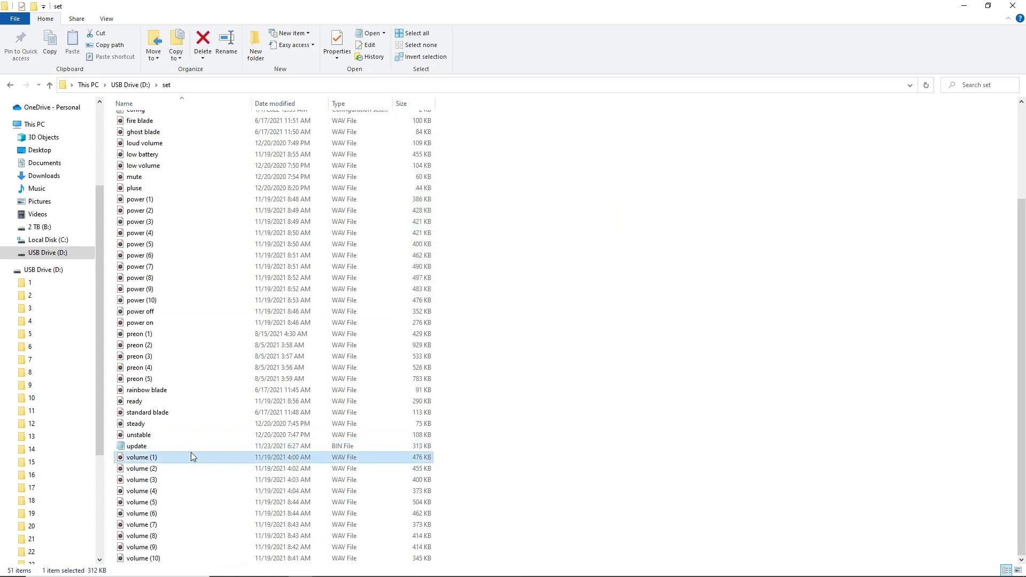
click(137, 446)
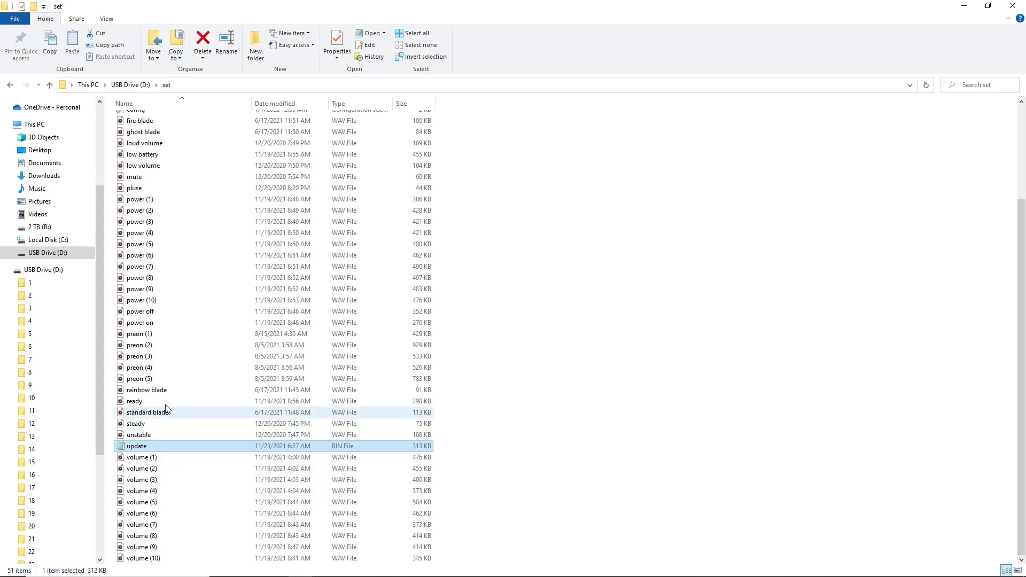
mouse_move(243, 449)
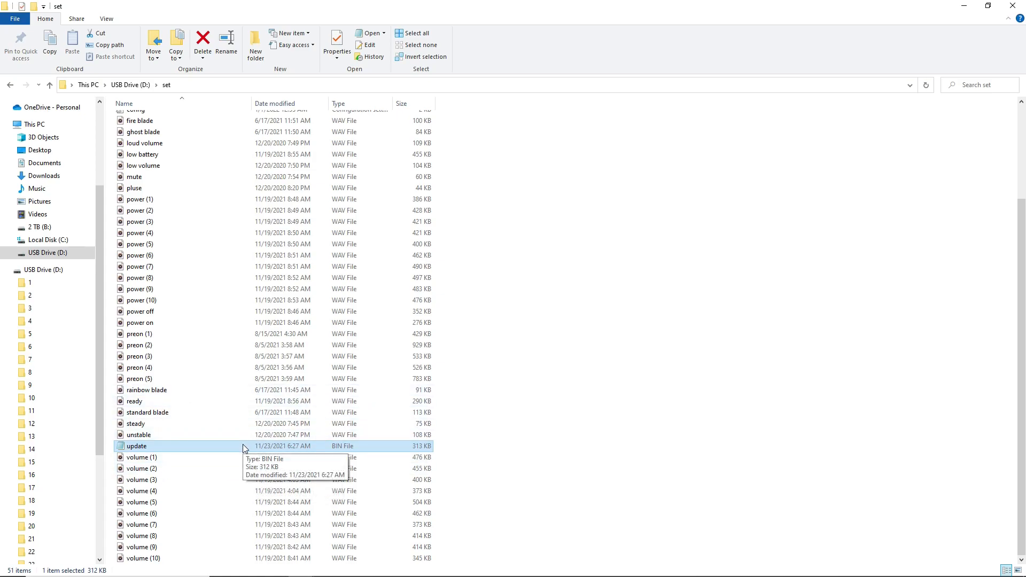
mouse_move(219, 457)
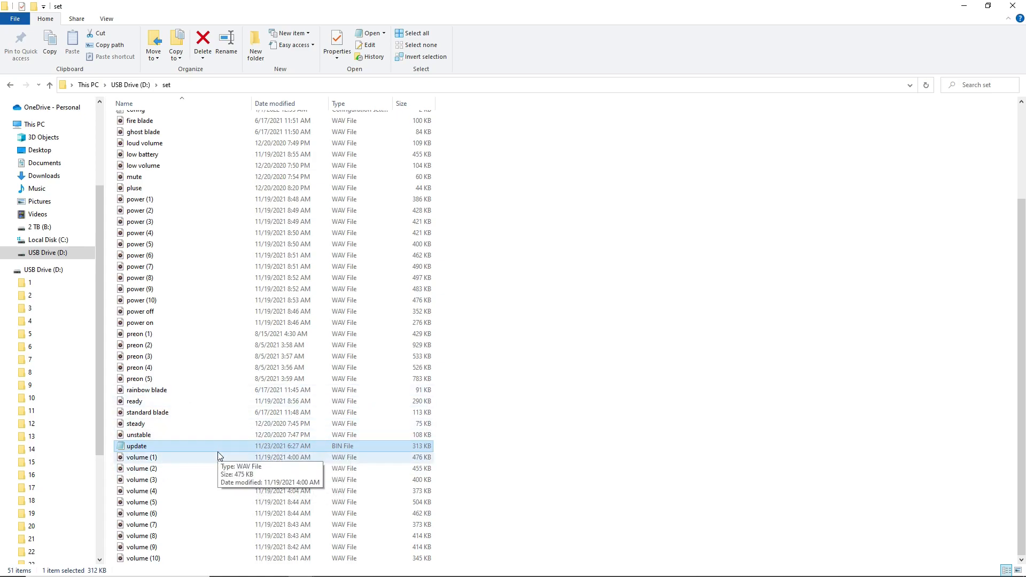
scroll(up, 3)
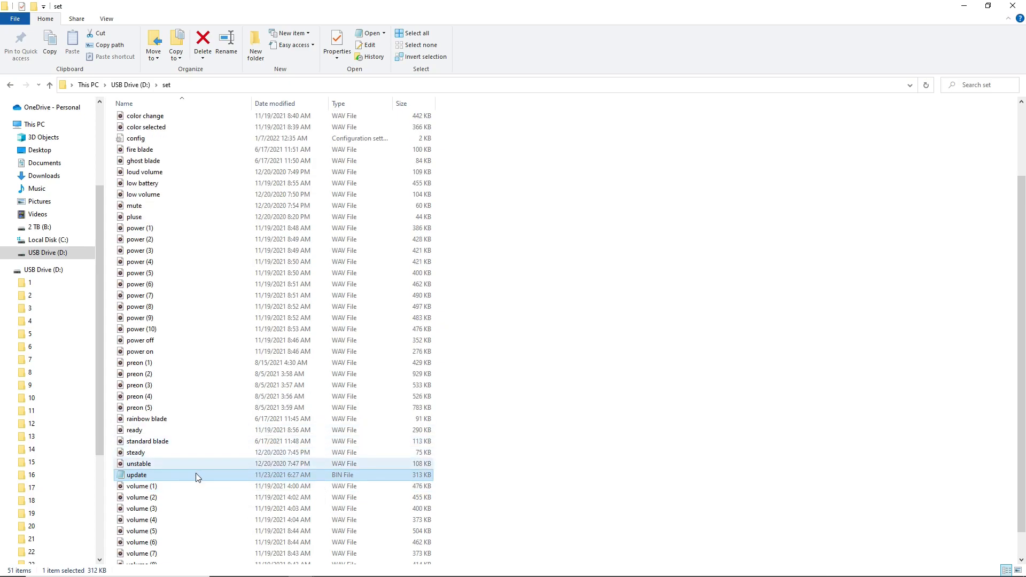
mouse_move(203, 478)
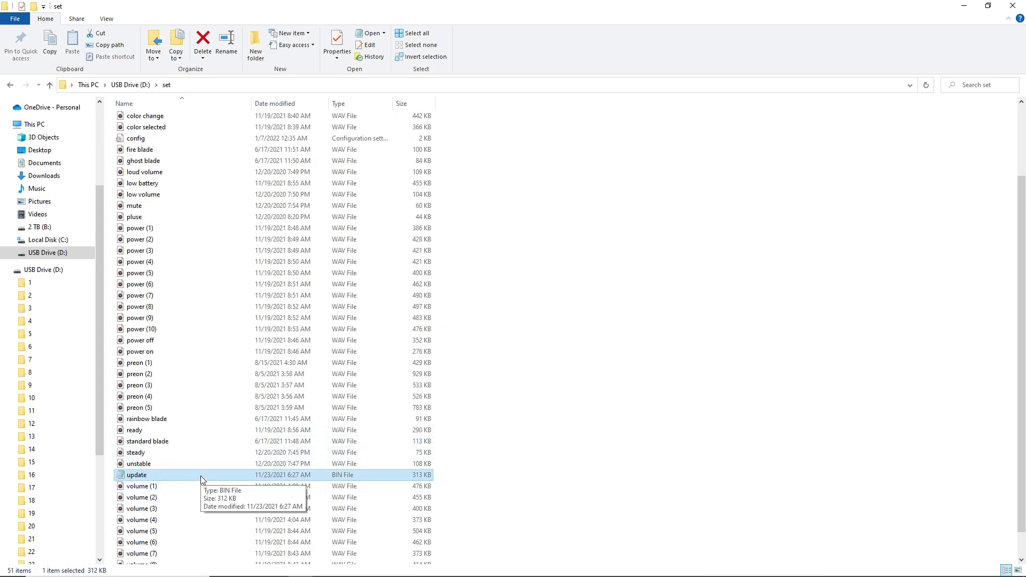
scroll(up, 3)
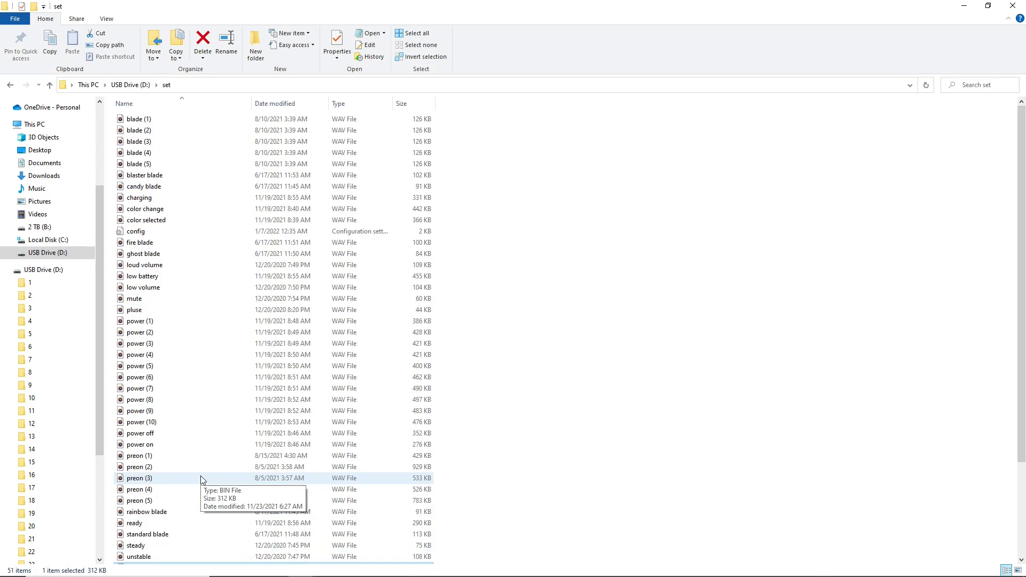
mouse_move(166, 233)
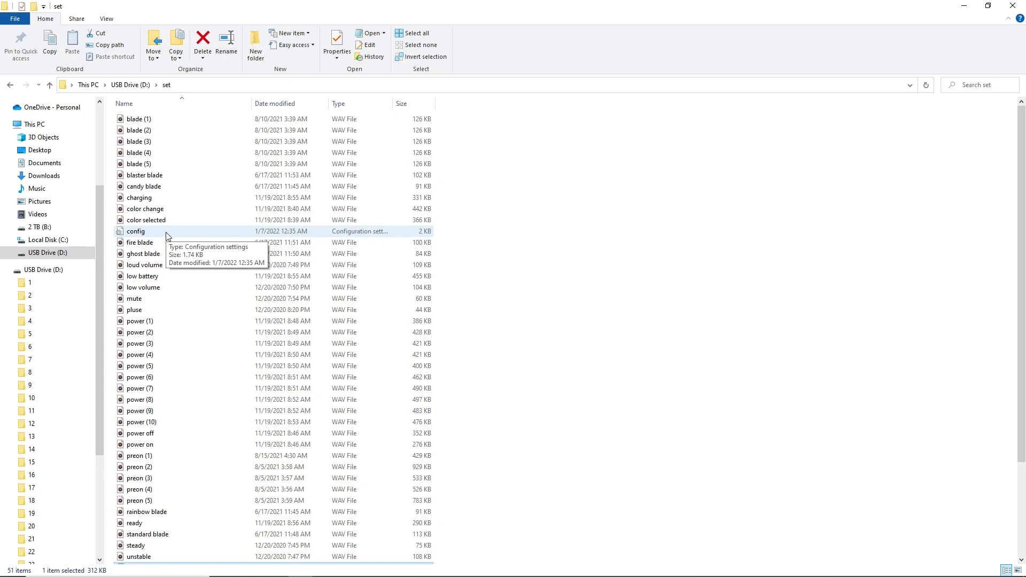
mouse_move(165, 237)
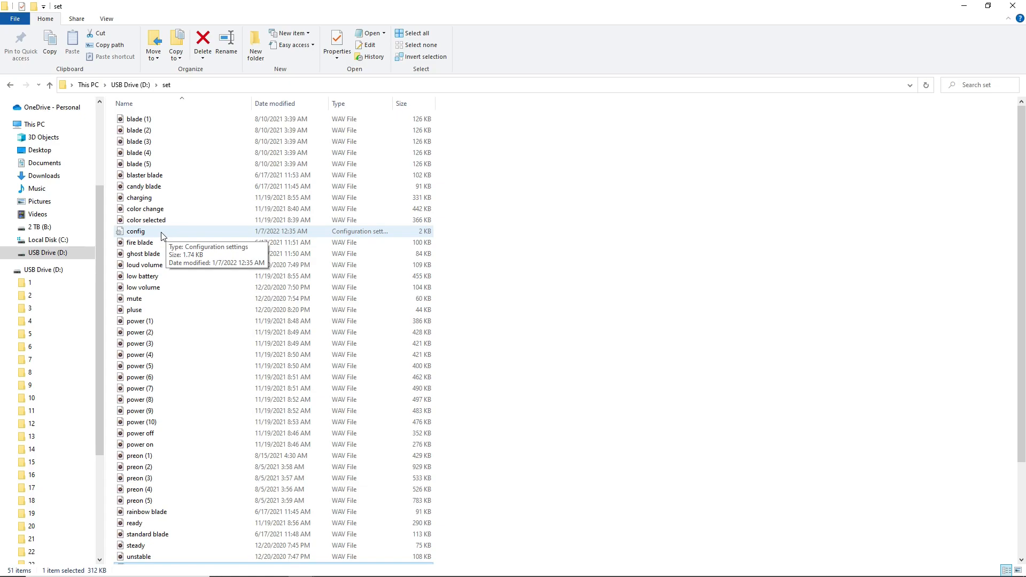
double_click(136, 231)
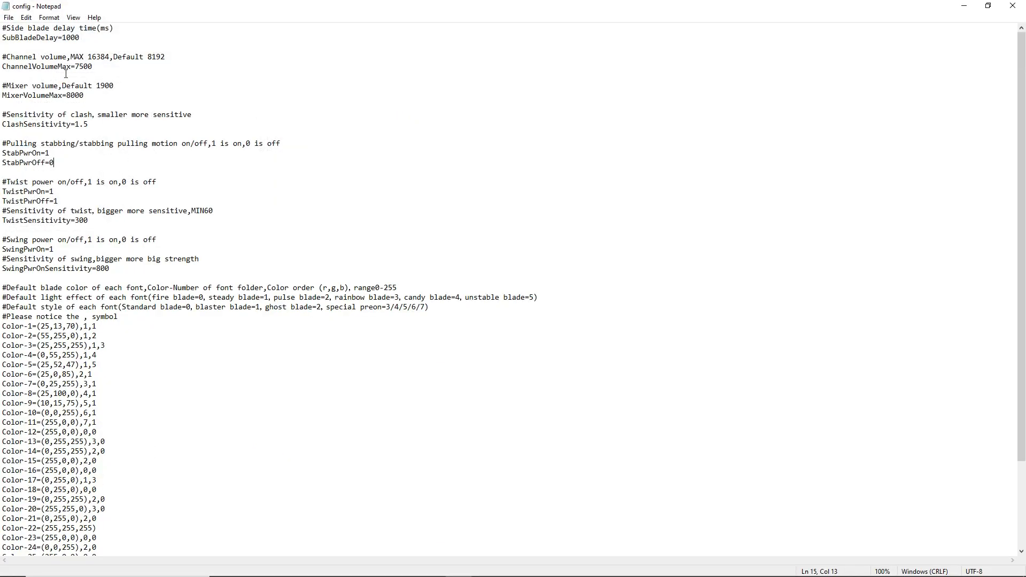
mouse_move(81, 41)
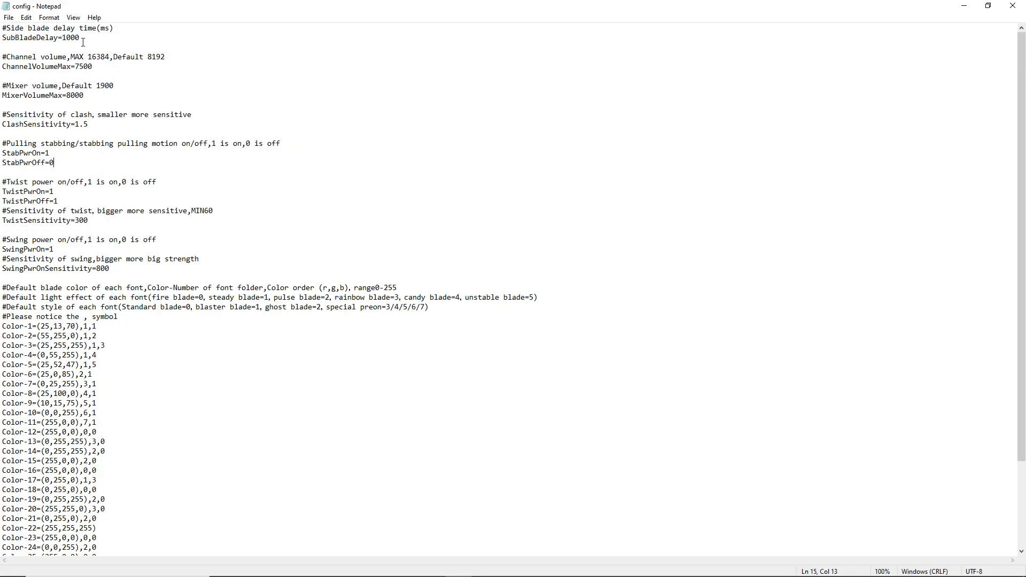
click(91, 66)
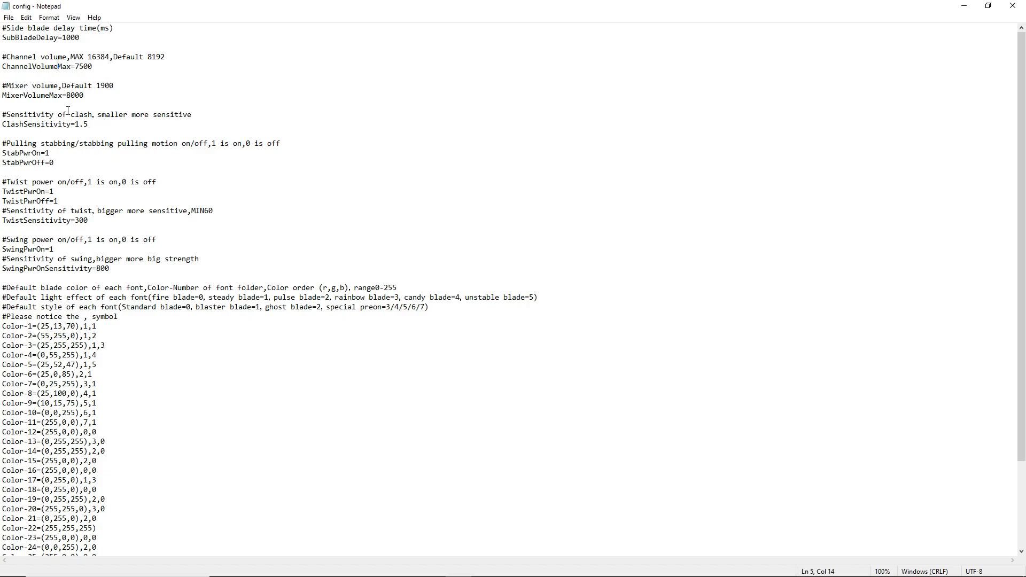
triple_click(43, 125)
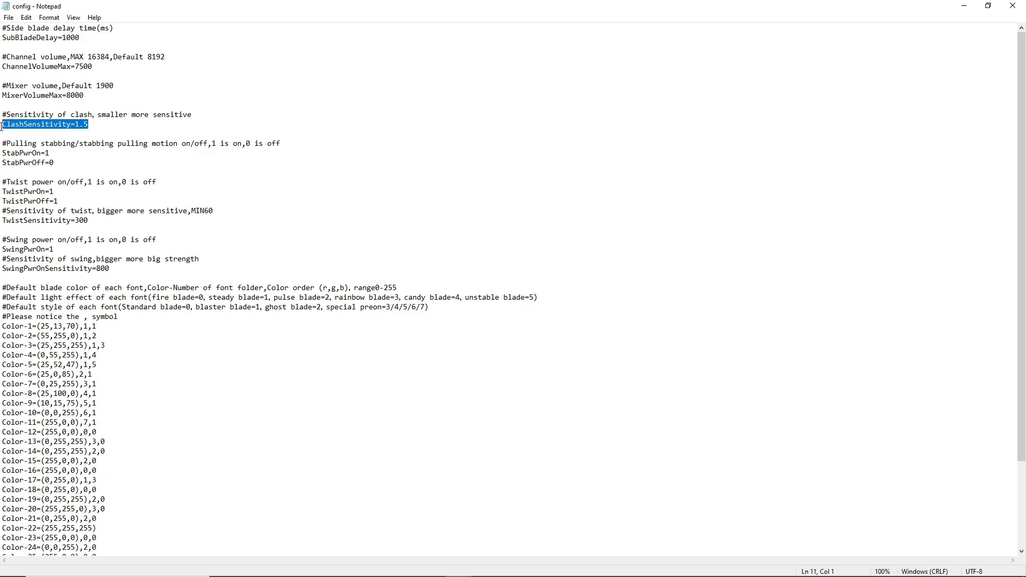
click(62, 162)
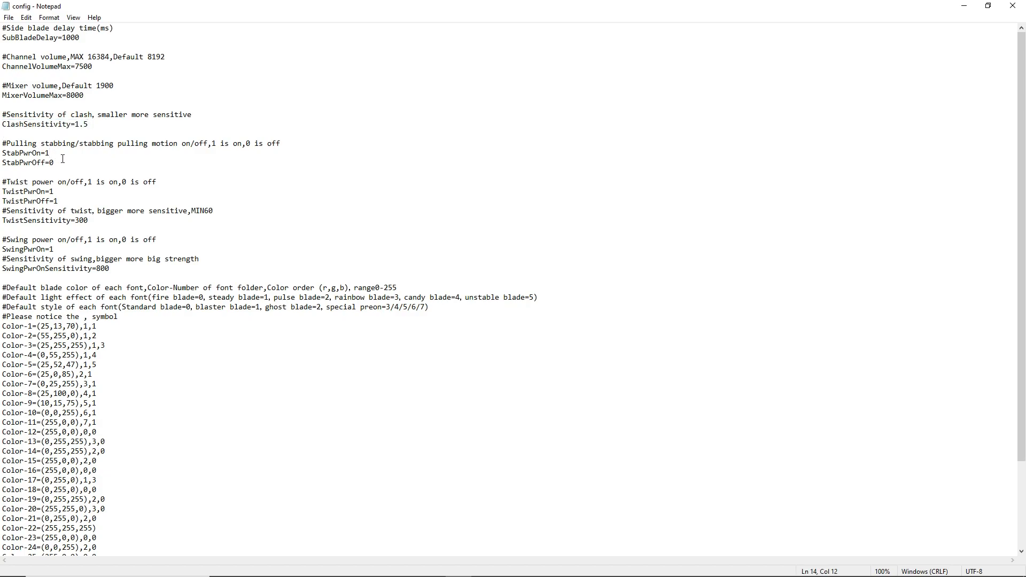
mouse_move(203, 150)
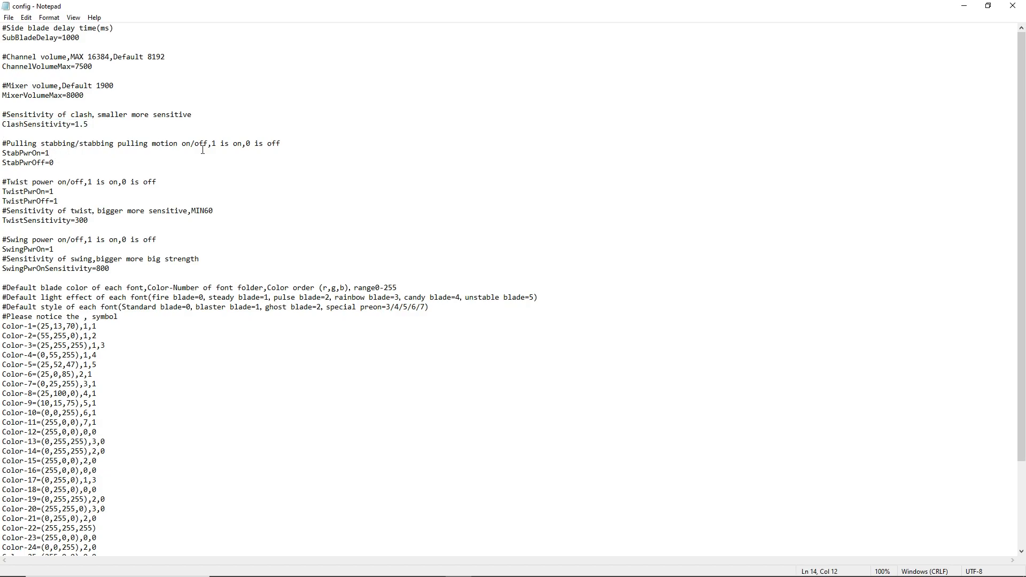
click(51, 152)
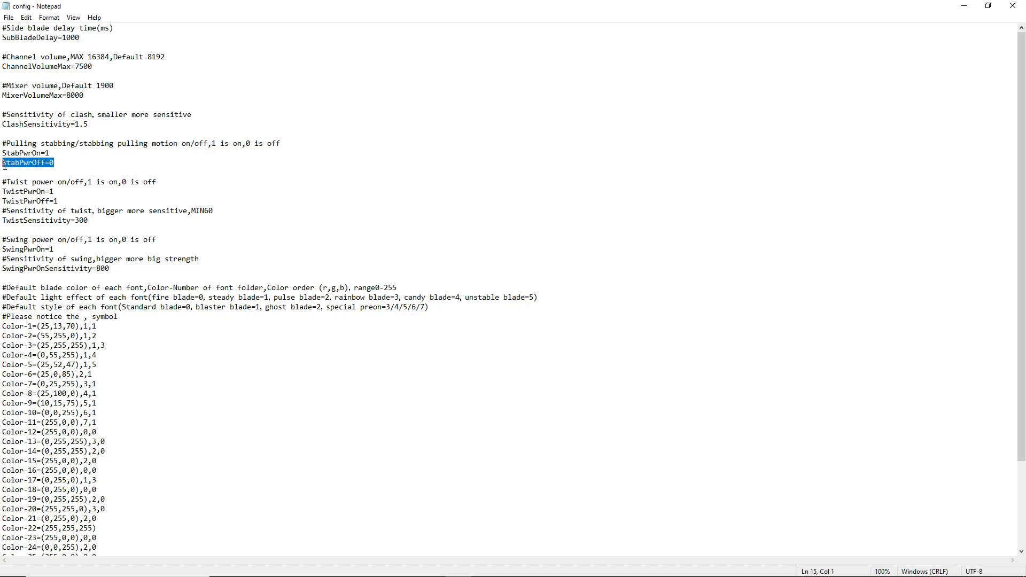
mouse_move(64, 187)
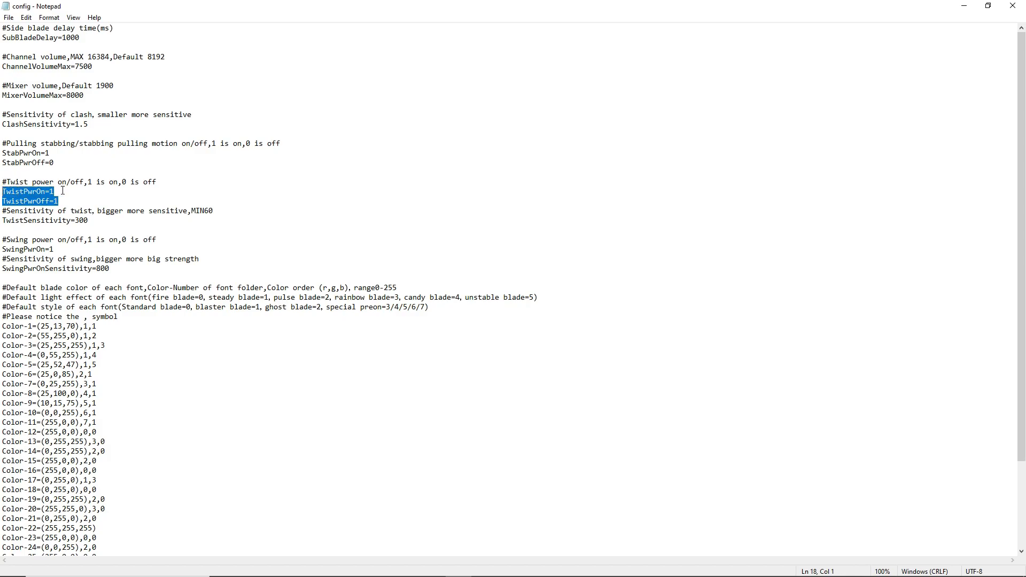
click(84, 181)
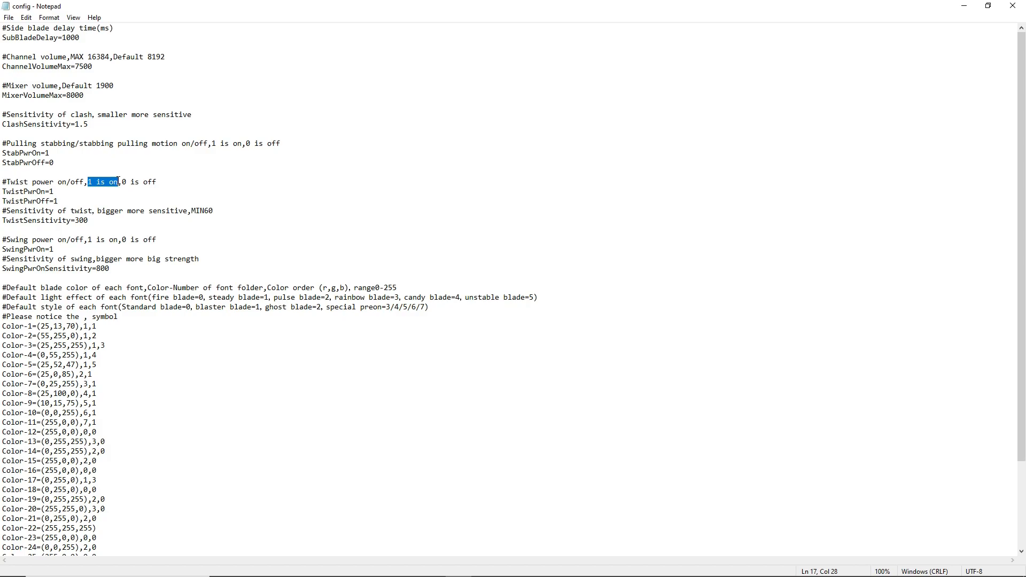
drag(87, 181, 157, 181)
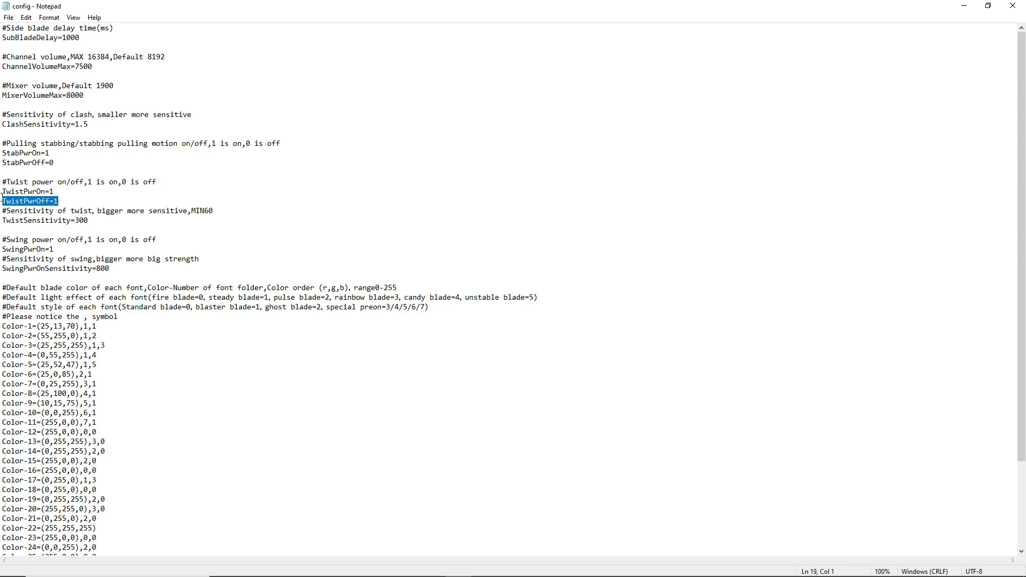
click(47, 191)
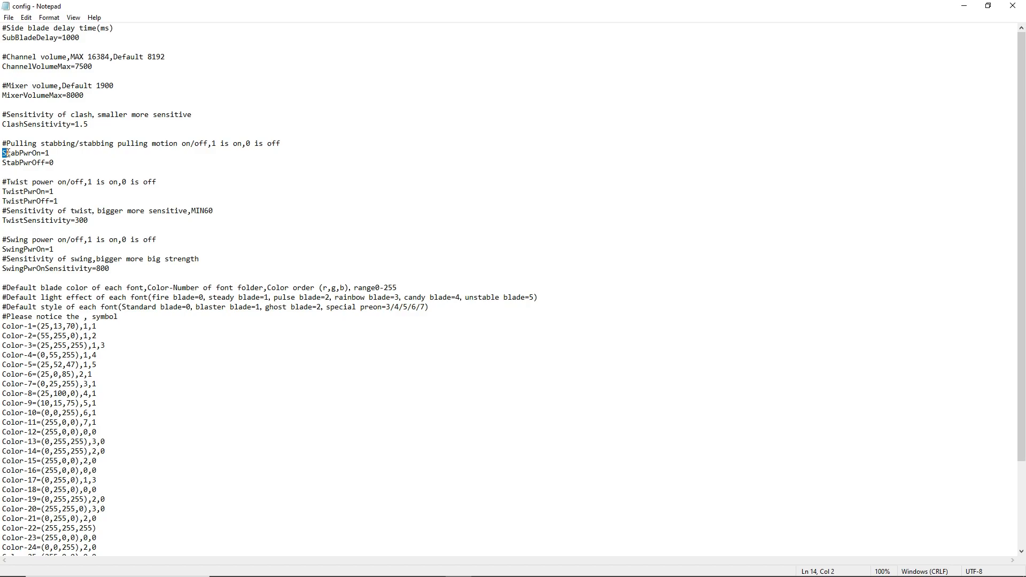
click(40, 152)
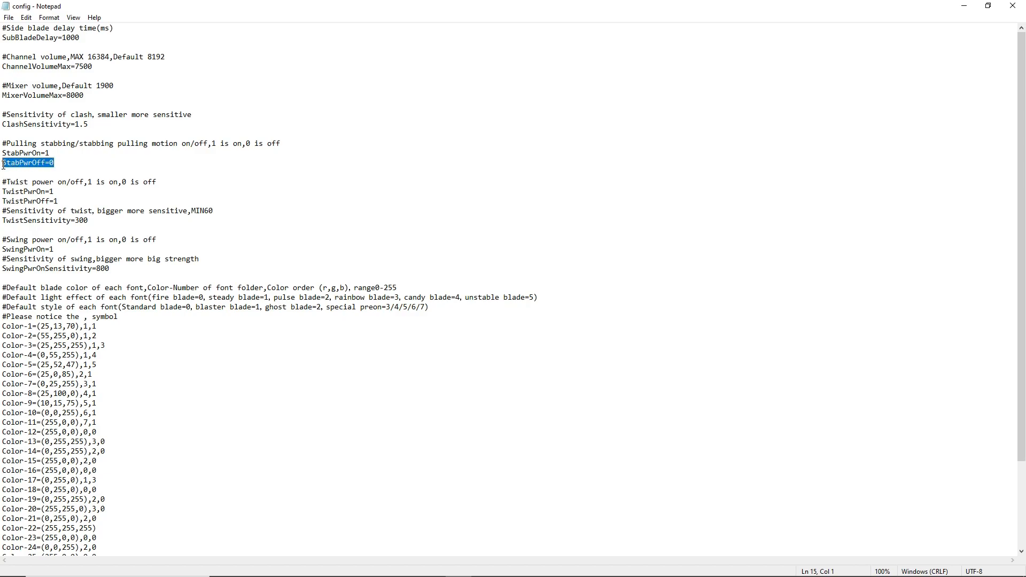
click(108, 221)
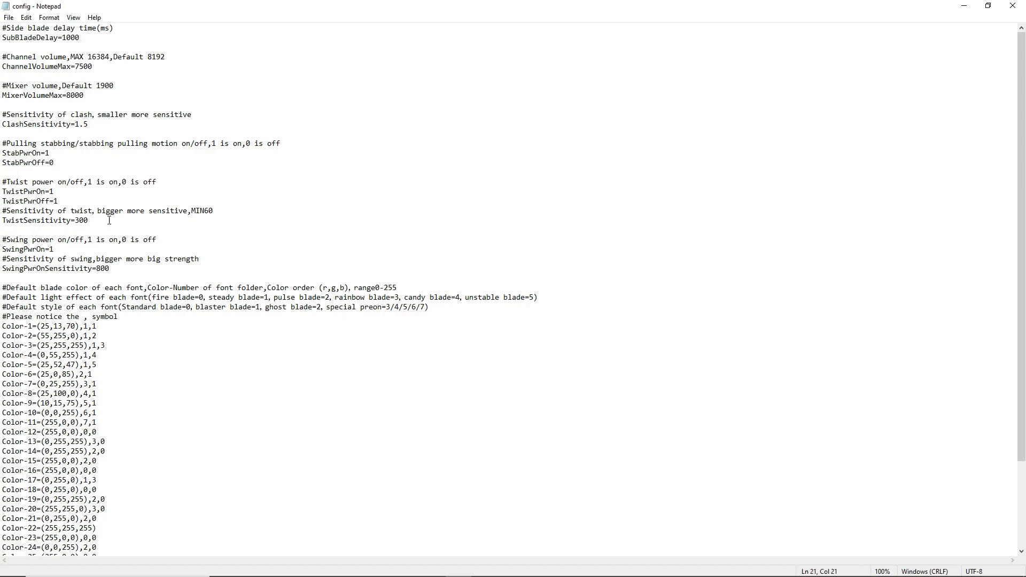
triple_click(45, 220)
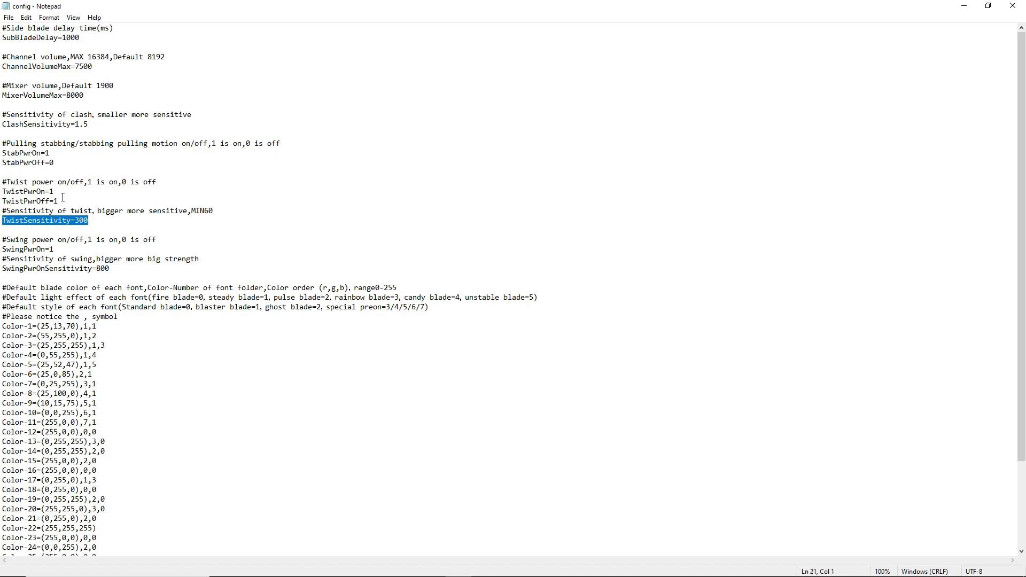
mouse_move(99, 221)
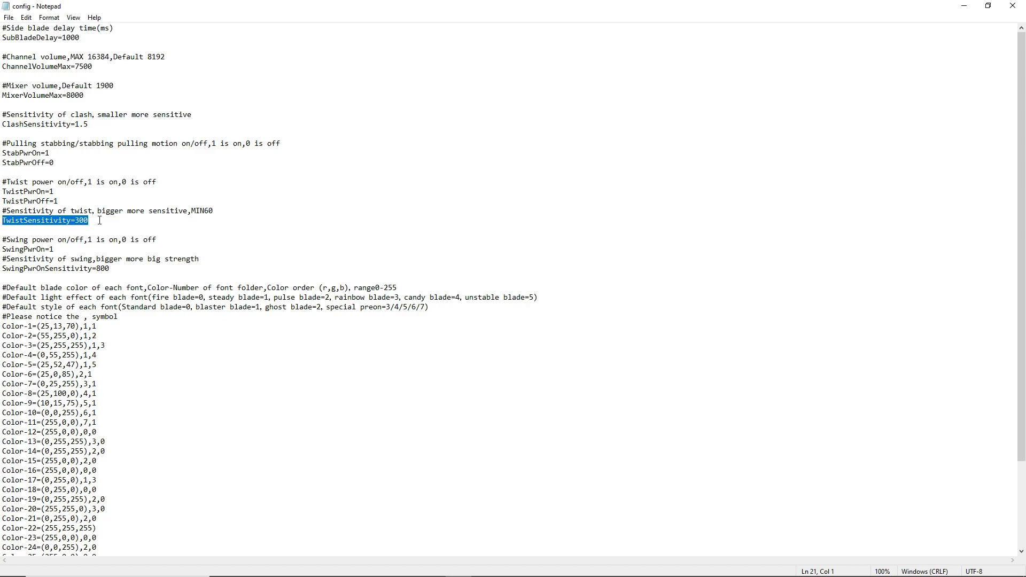
click(112, 268)
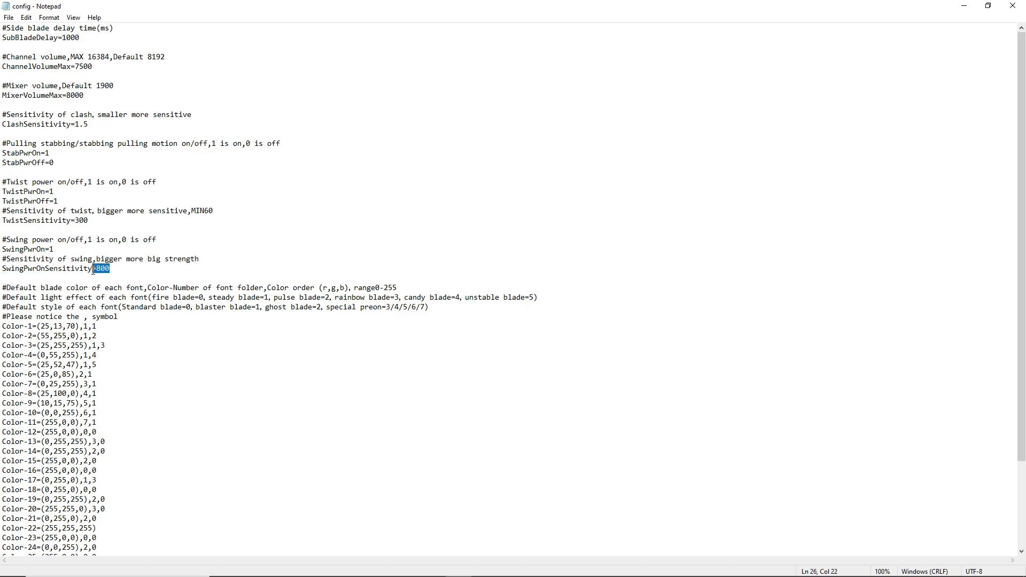
mouse_move(133, 314)
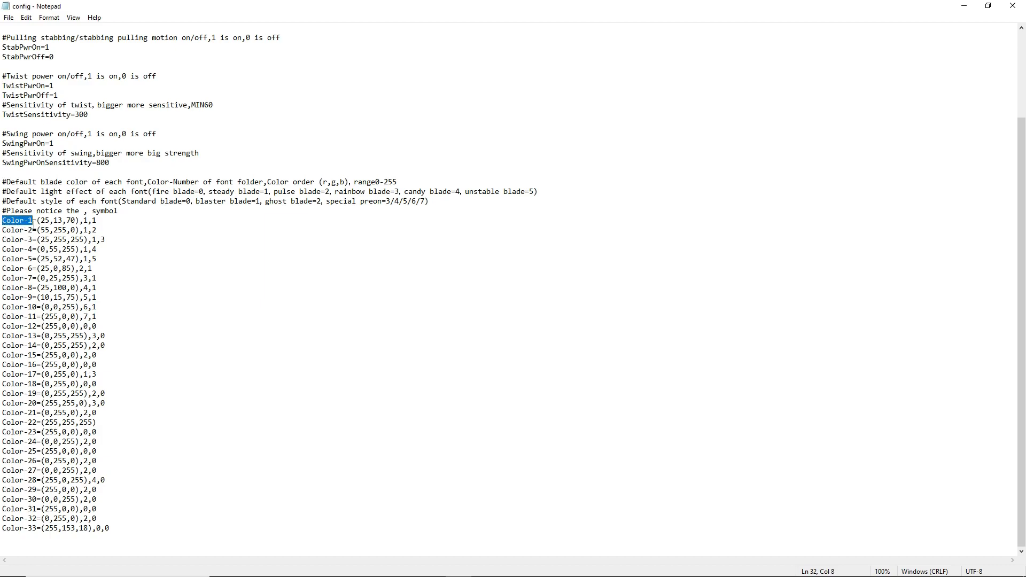
mouse_move(465, 63)
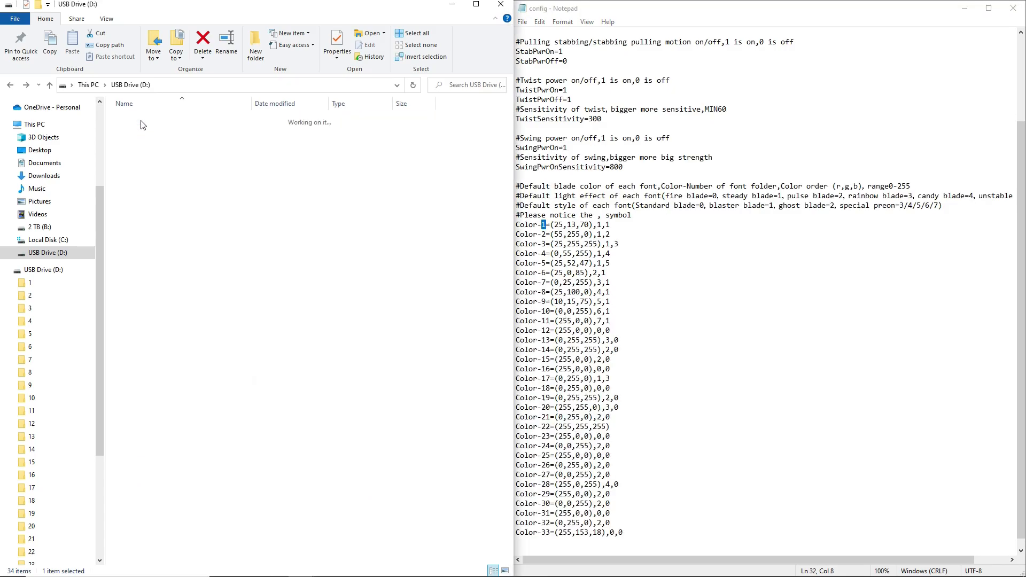
- Browse font folder 1's WAV sound files, then return to the drive's numbered font folders
double_click(30, 283)
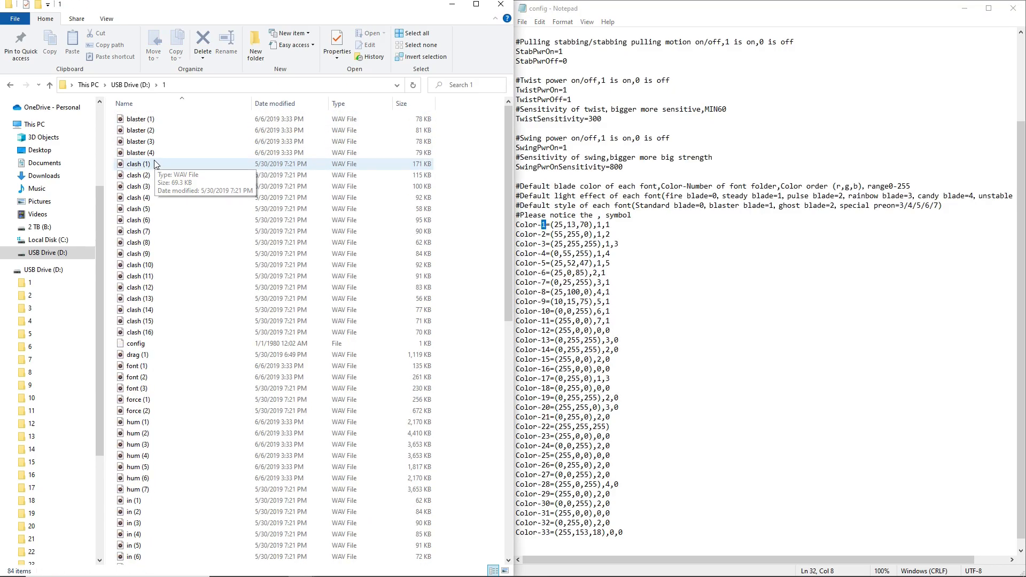
click(131, 84)
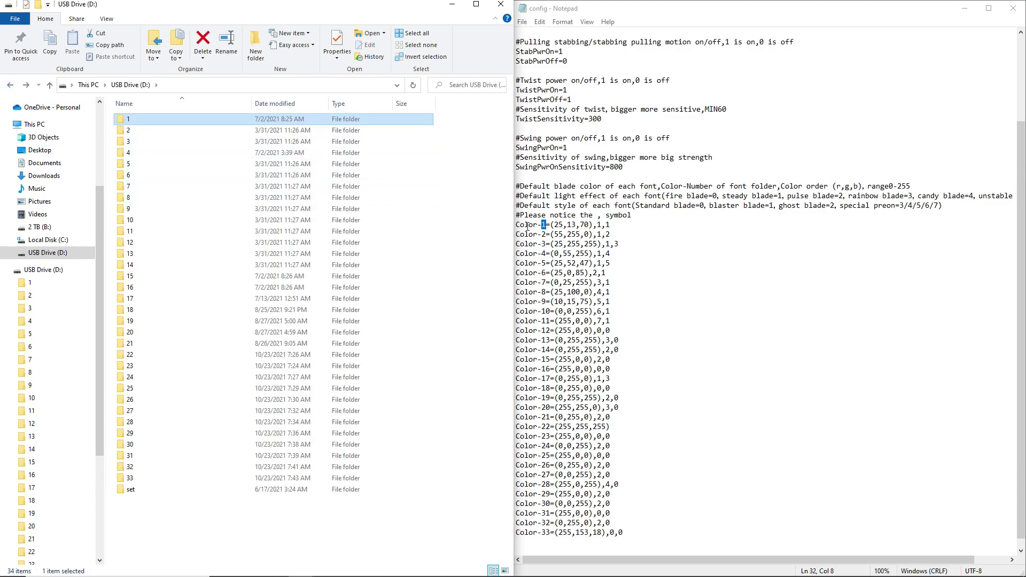
click(553, 224)
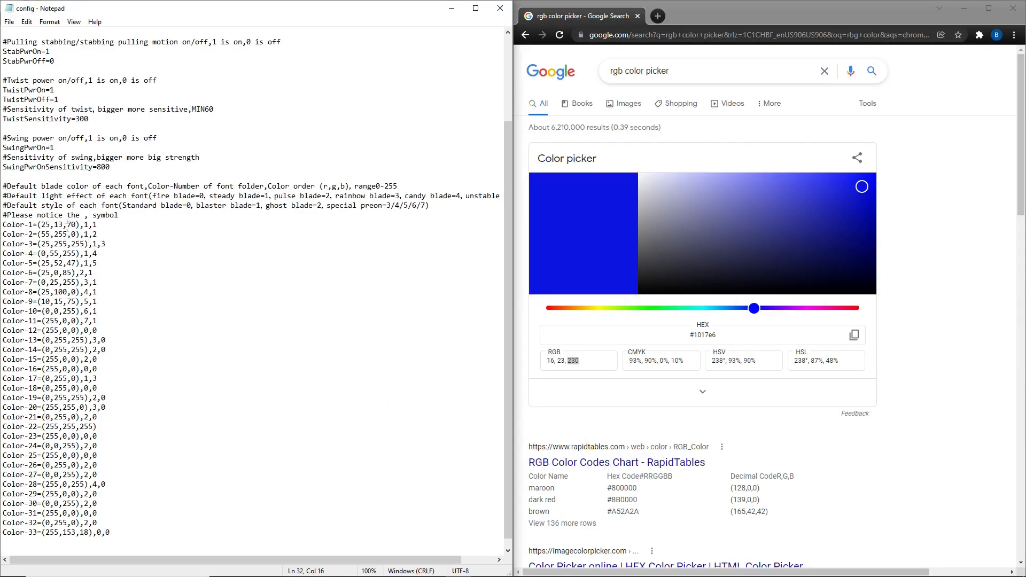
mouse_move(848, 184)
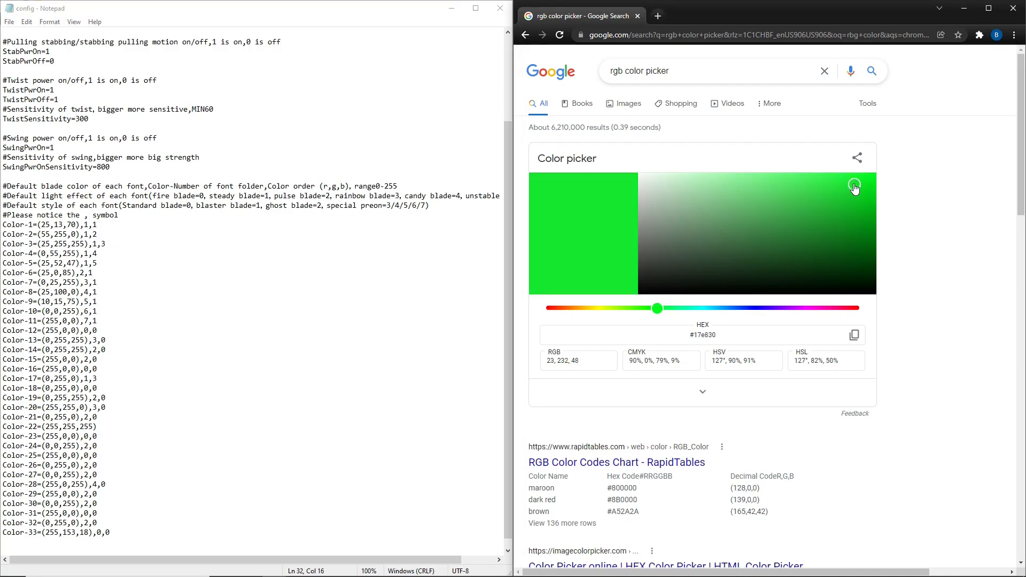
- Fine-tune the Google colour picker to a bright green shade
click(855, 184)
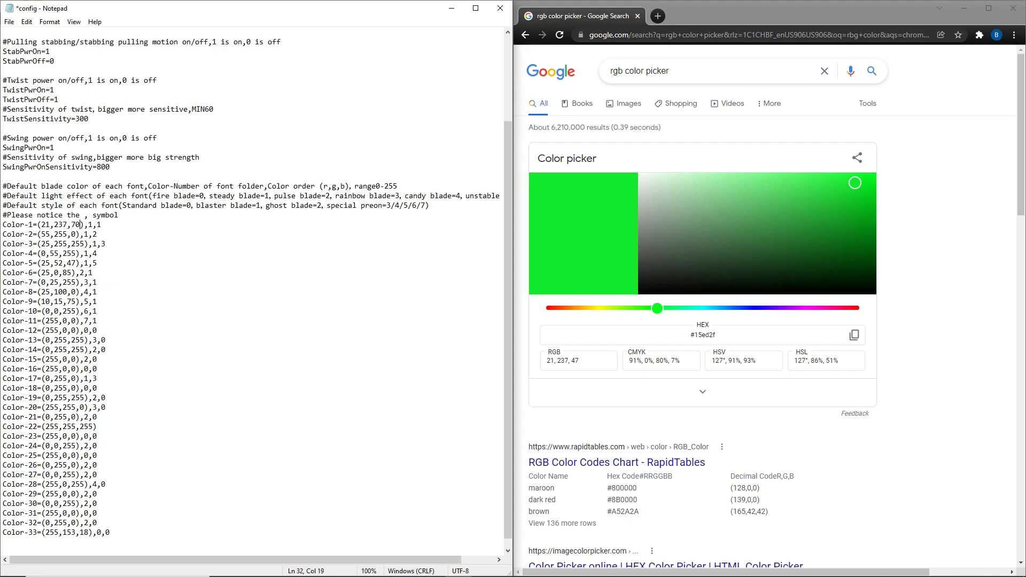
- Change Color-1 to (21,237,47) and retype its effect and style digits
key(Backspace)
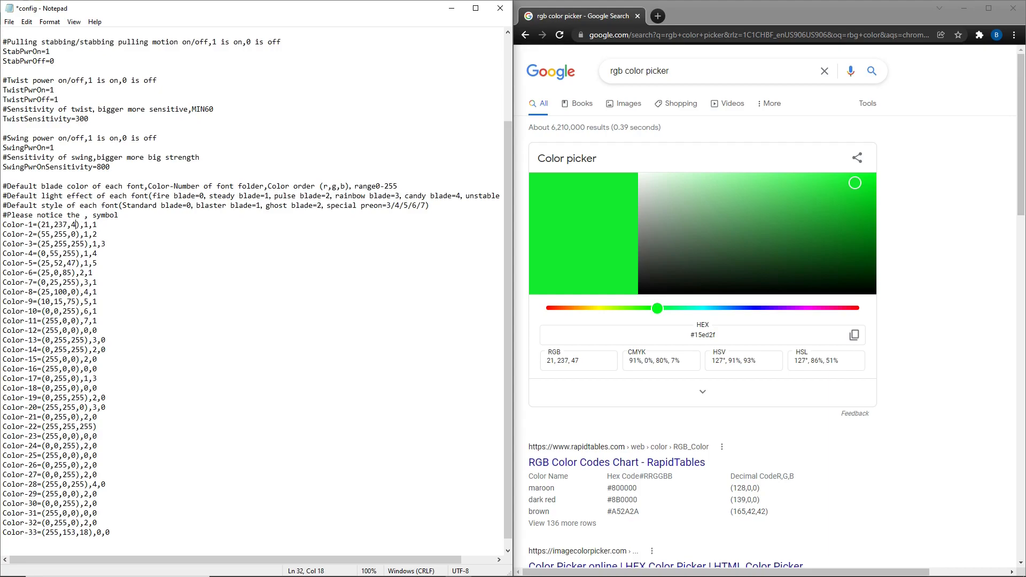
click(96, 234)
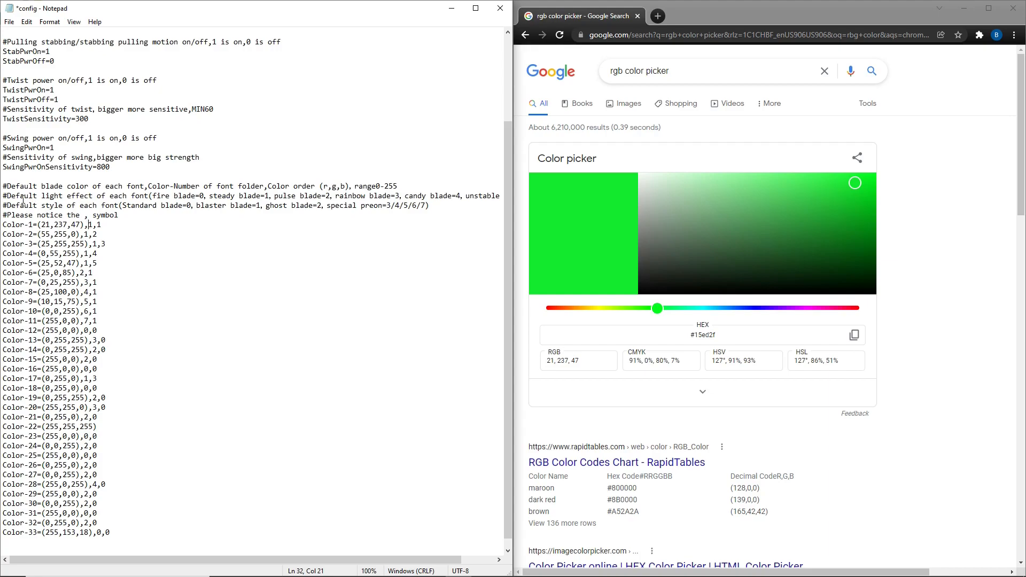
click(44, 196)
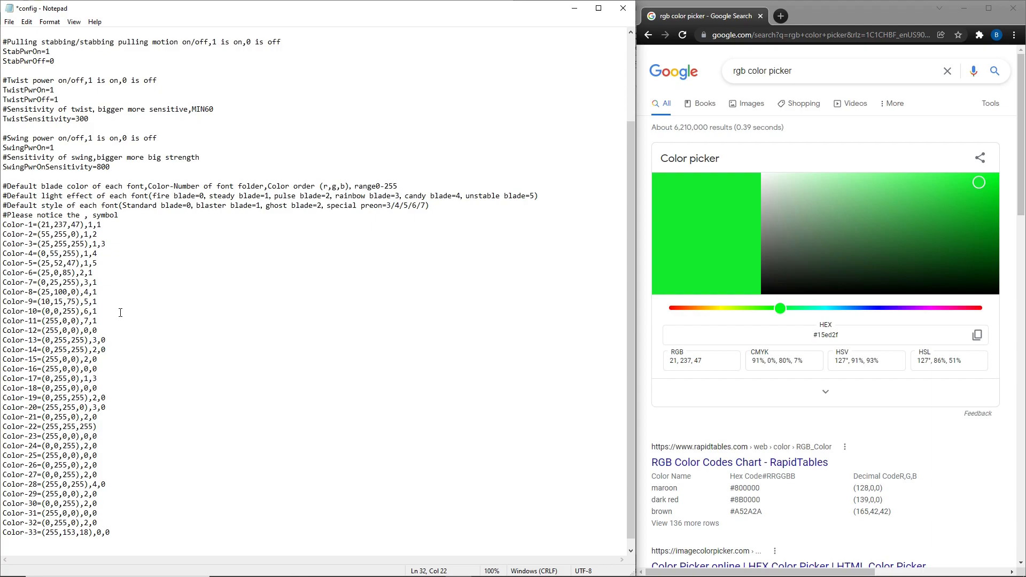
key(backspace)
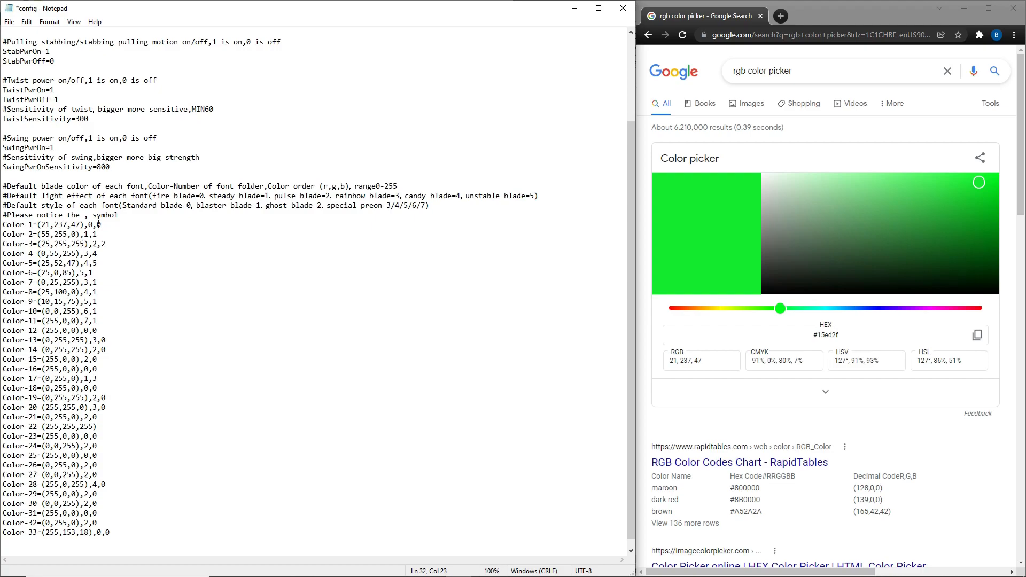
mouse_move(97, 201)
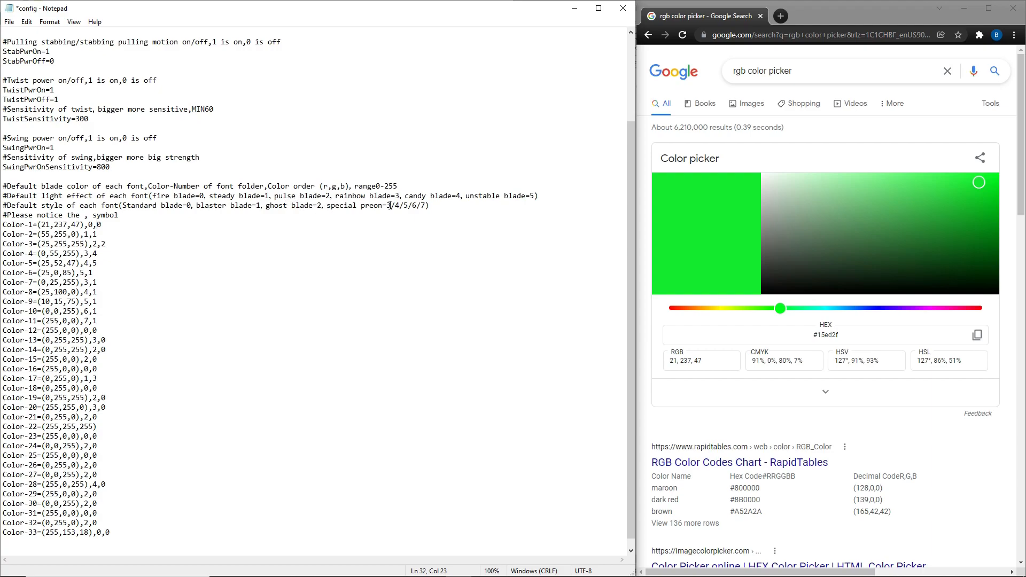
mouse_move(427, 214)
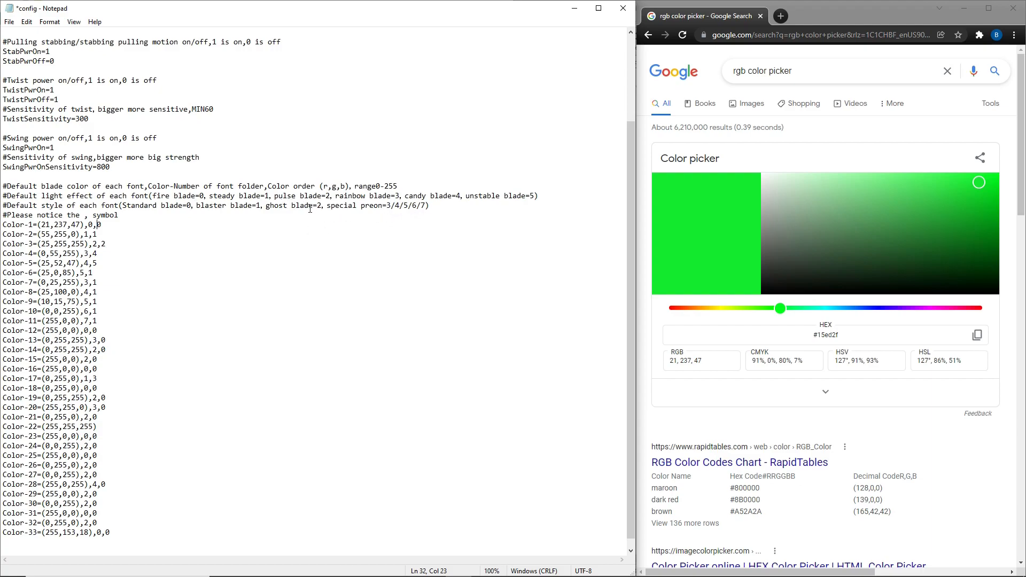
- Highlight the style options and give Color-2, -3 and -4 styles 3, 5 and 7
drag(153, 206, 321, 205)
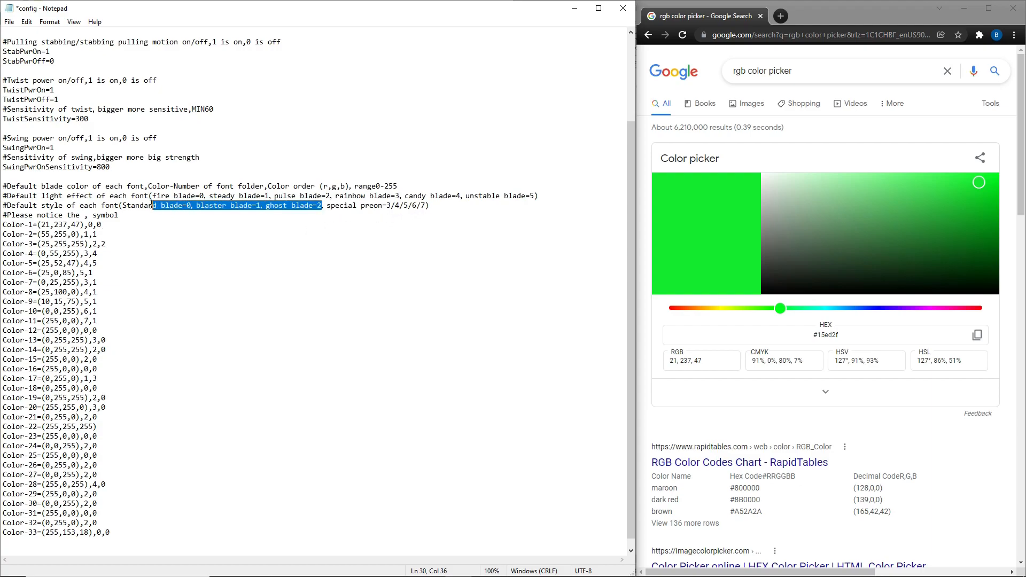
click(386, 205)
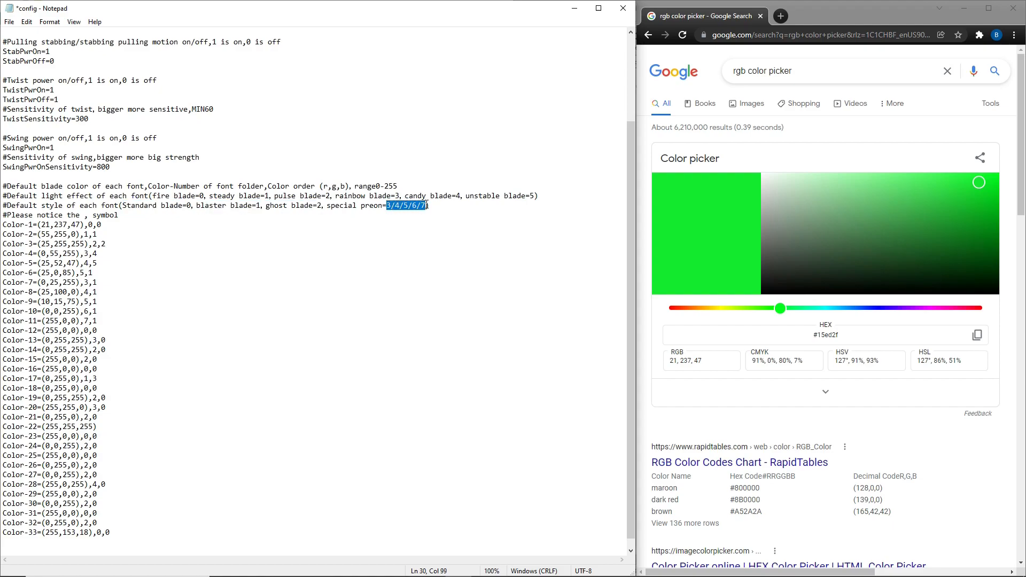
mouse_move(359, 349)
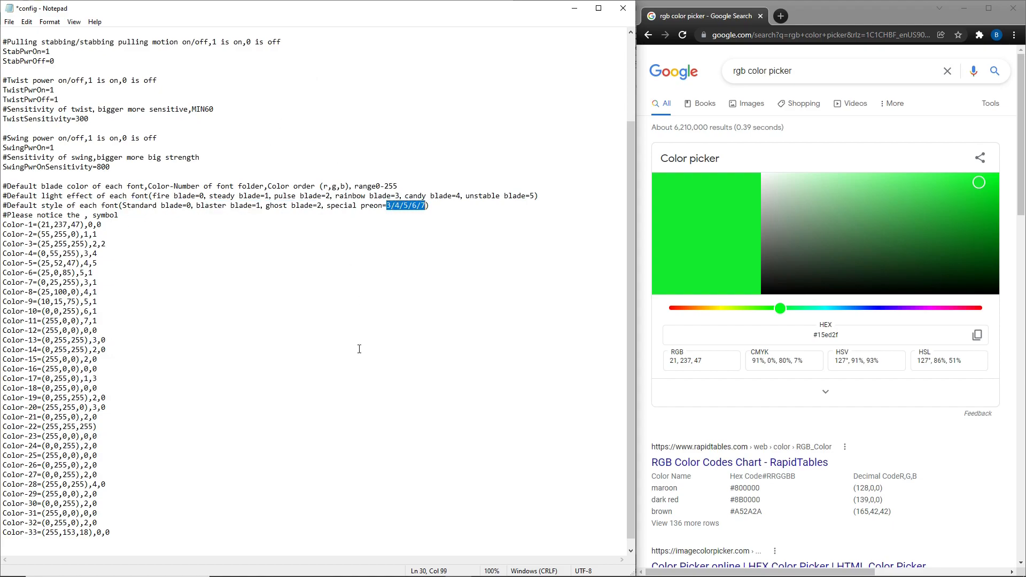
mouse_move(687, 115)
text(5)
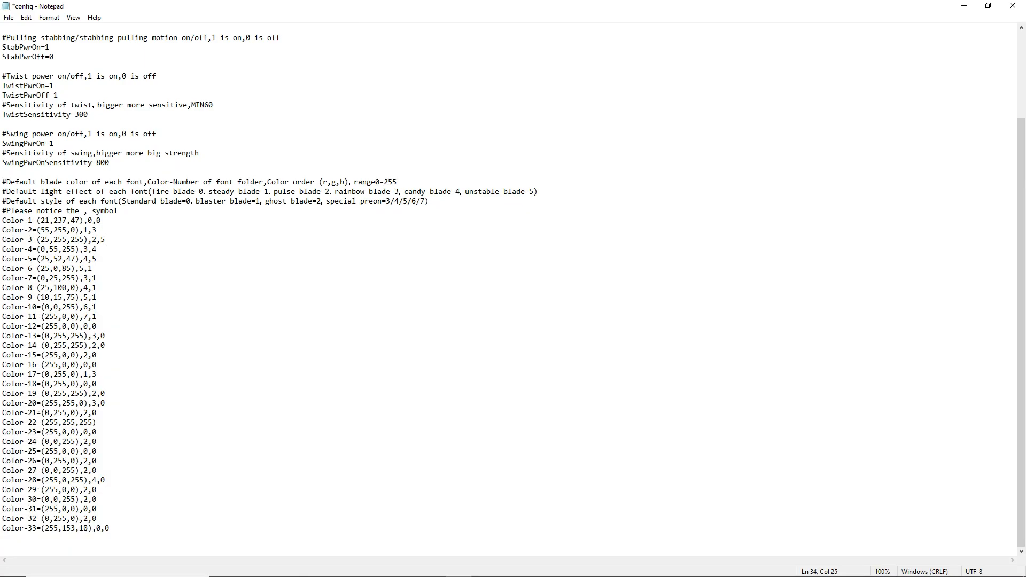
text(7)
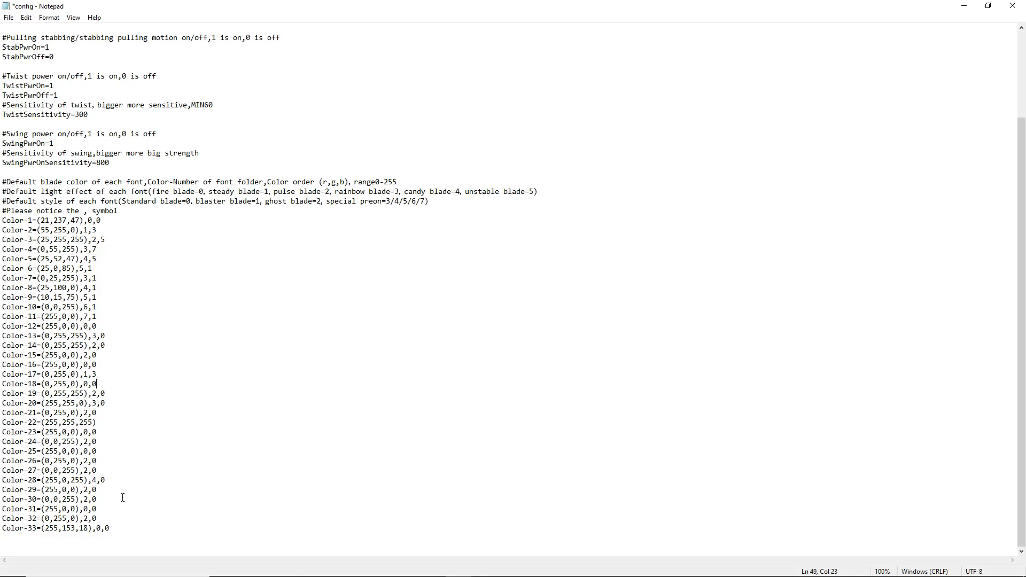
- Save config and place the caret on the empty line after Color-33
click(9, 17)
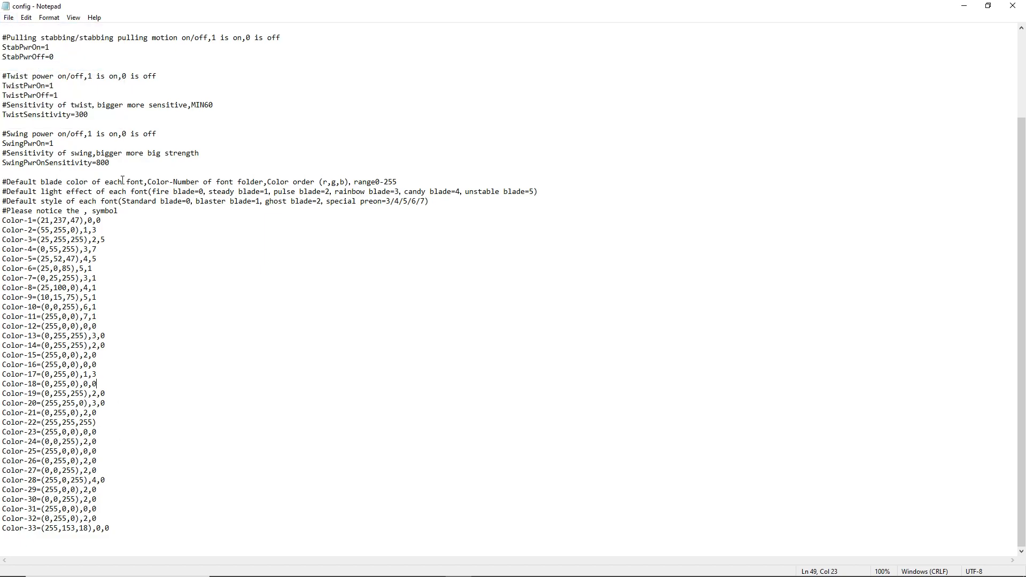
click(226, 519)
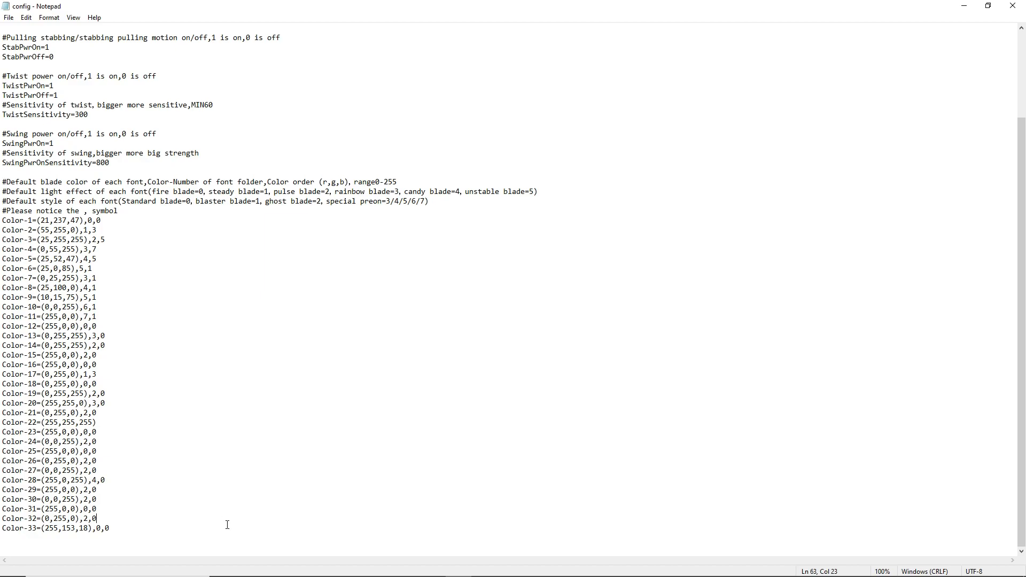
click(50, 529)
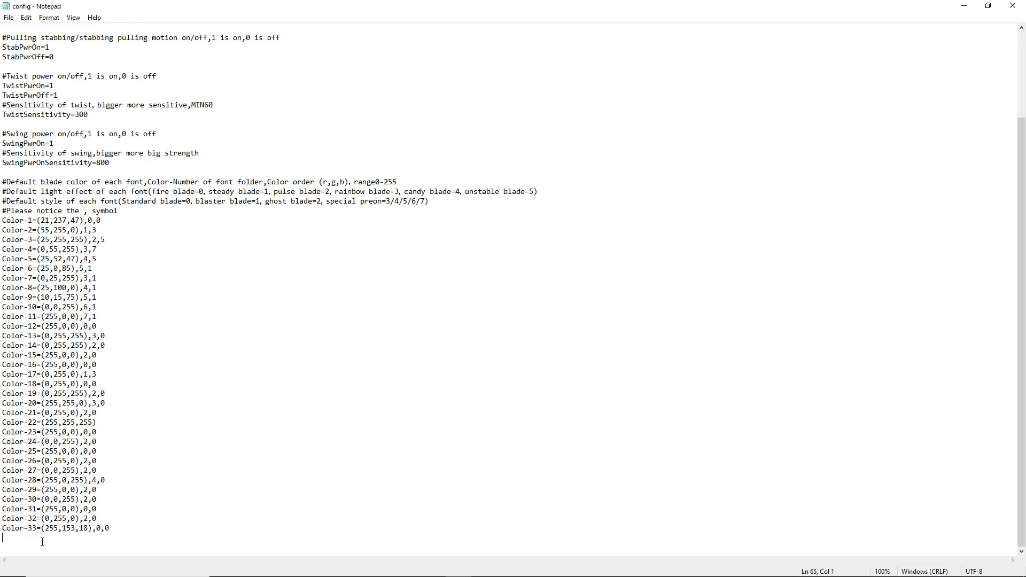
- Add the line Color-34=(255,255,255),1,0 to the config and save
text(Color)
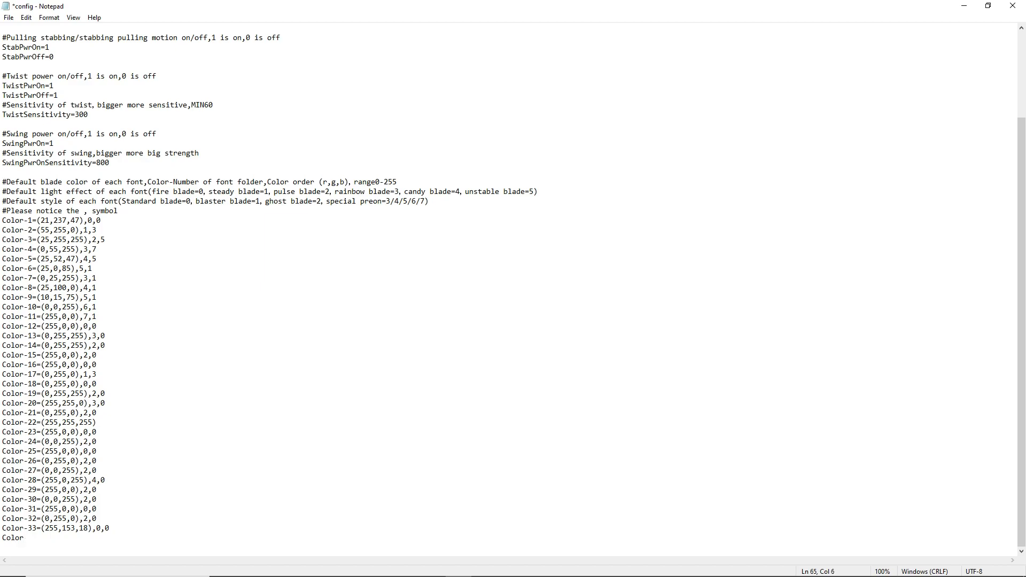
text(-)
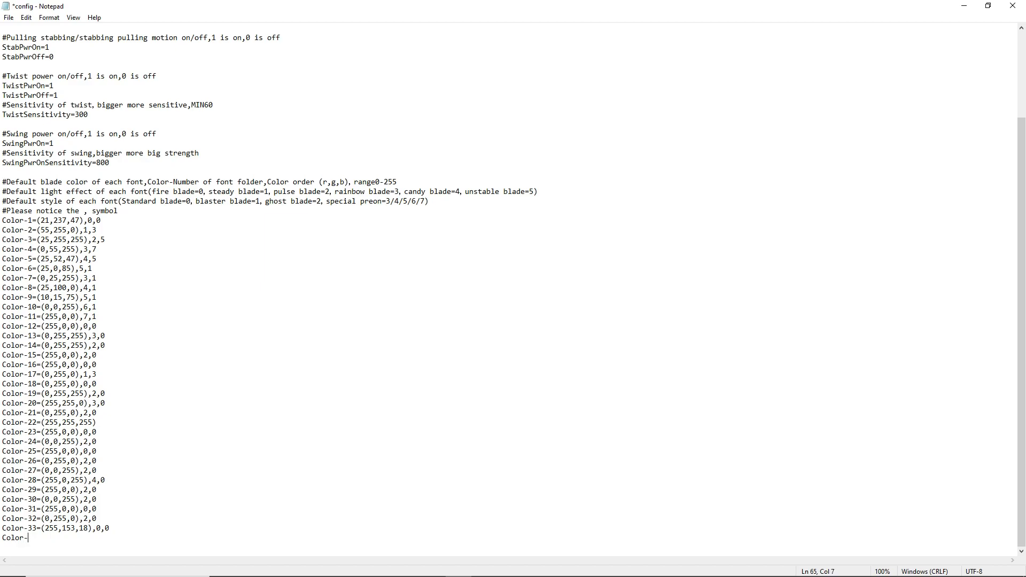
text(34)
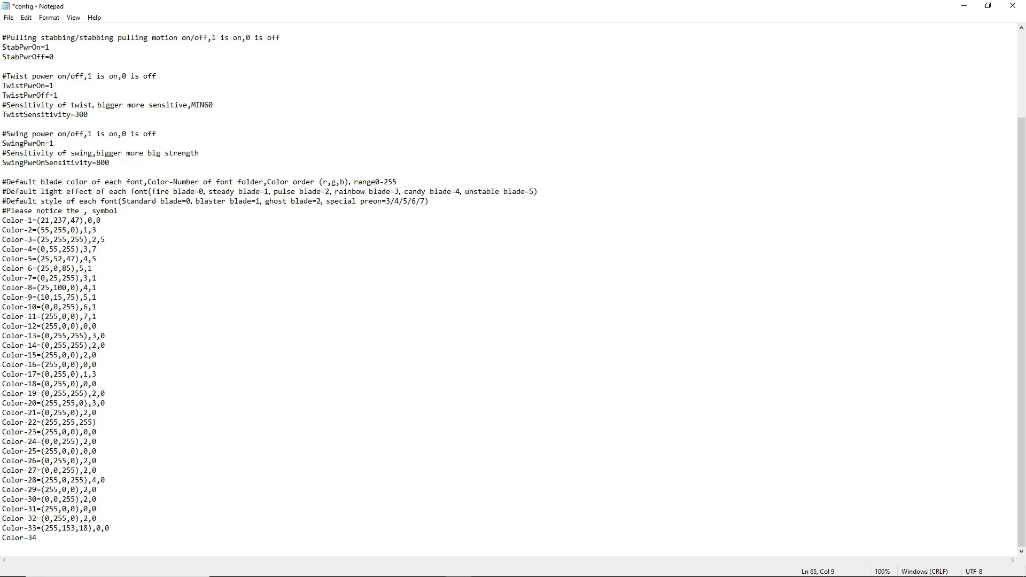
text(=)
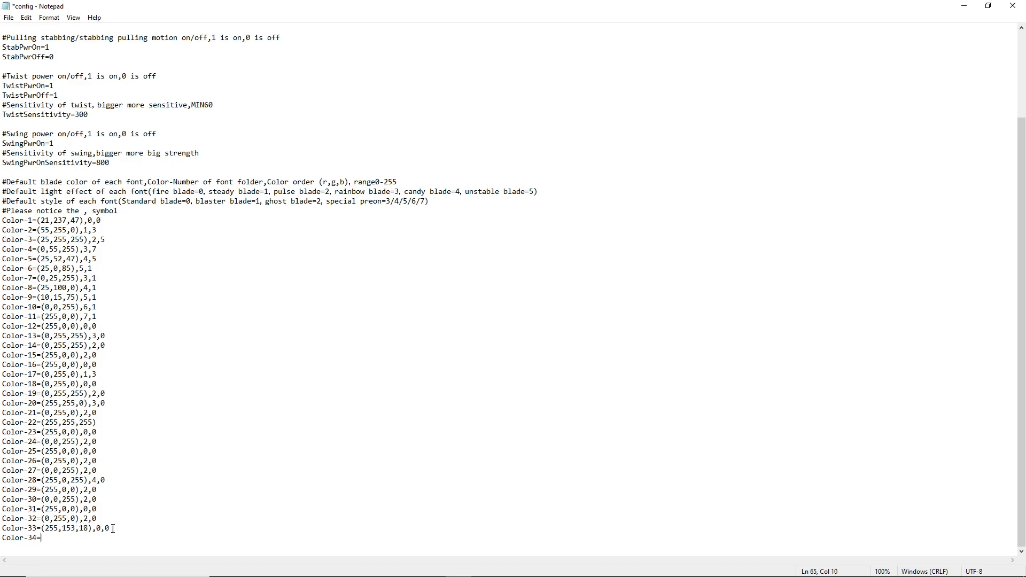
text(()
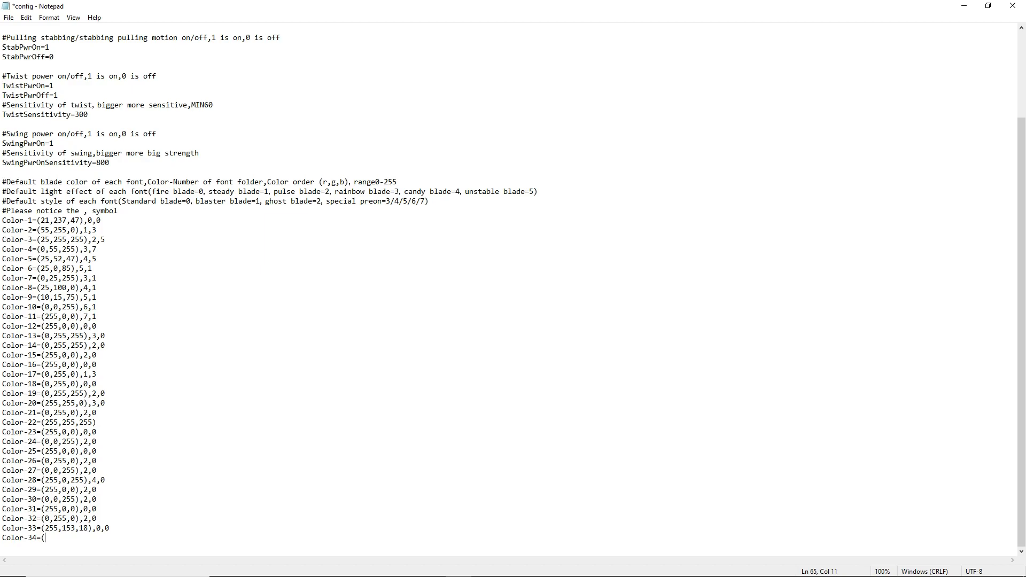
text(255)
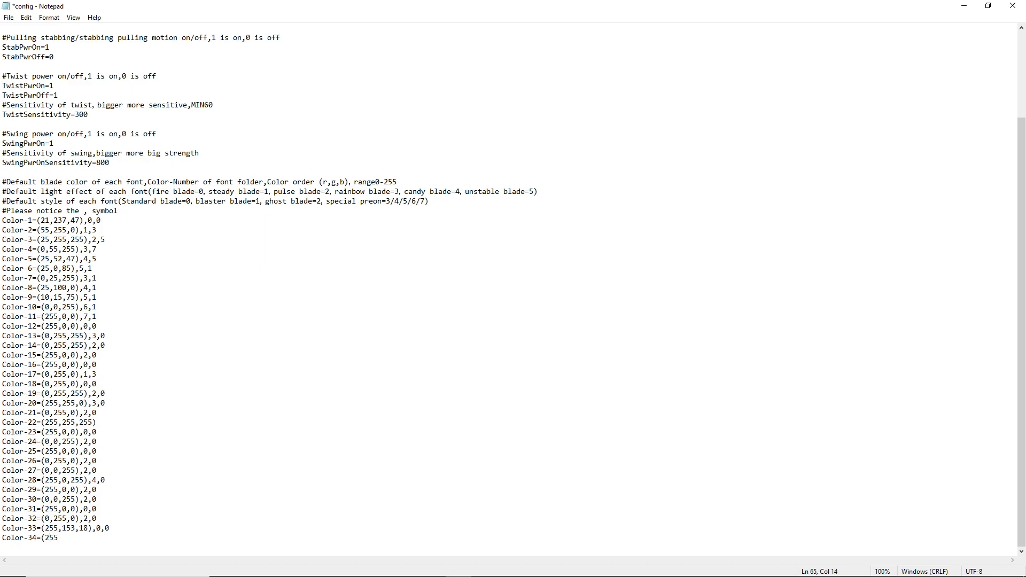
text(255,)
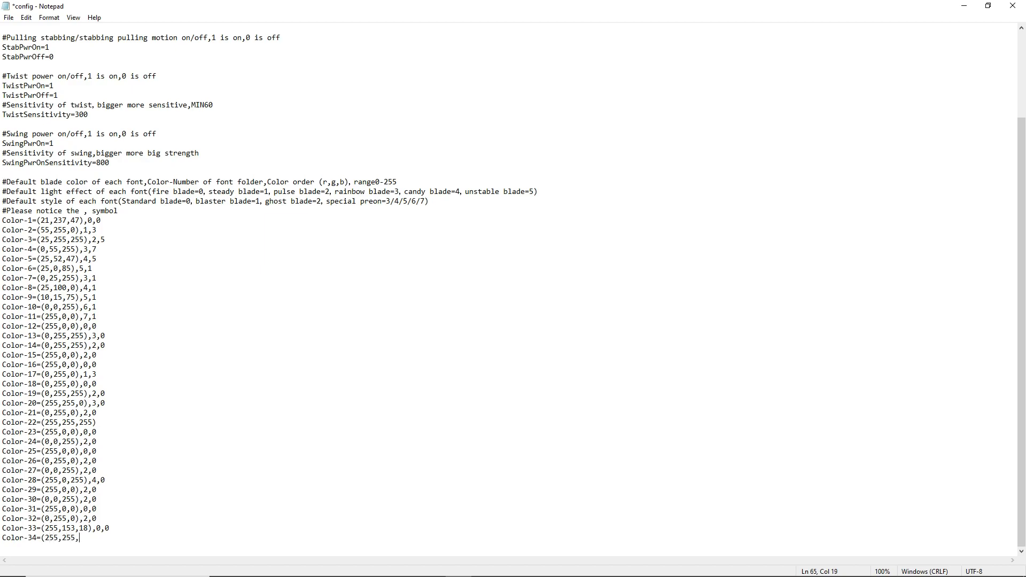
text(255)
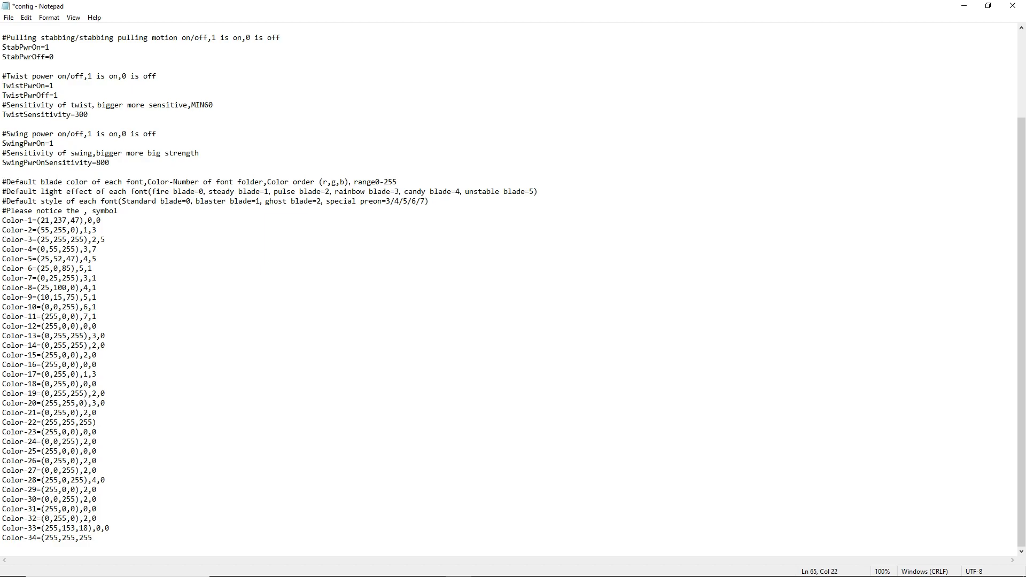
text())
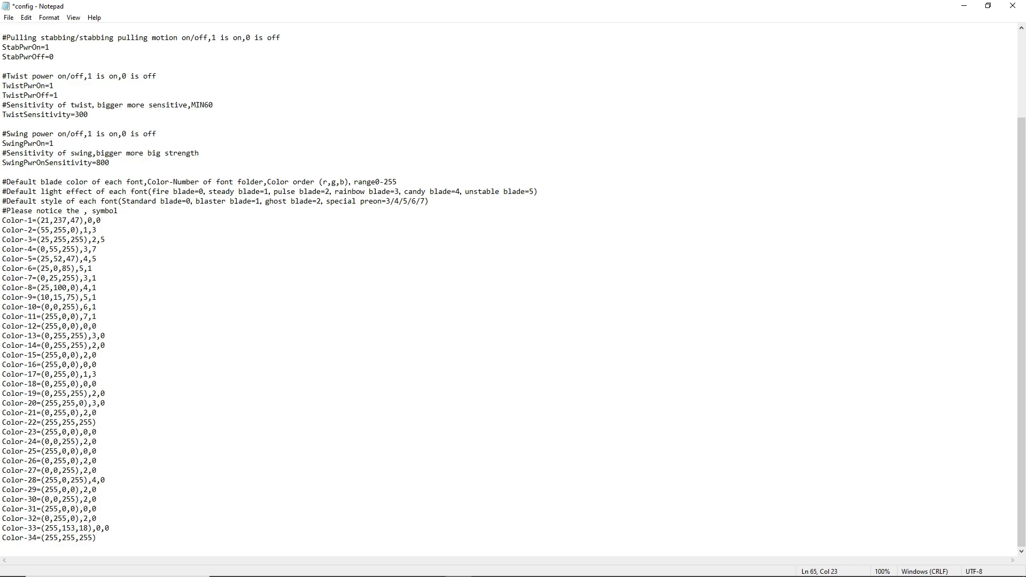
text(,)
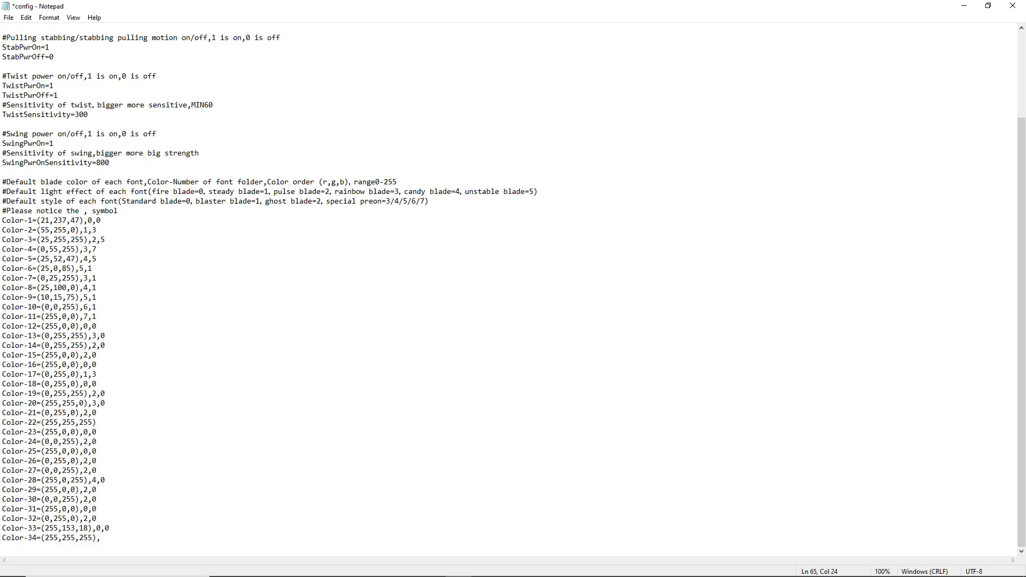
text(1)
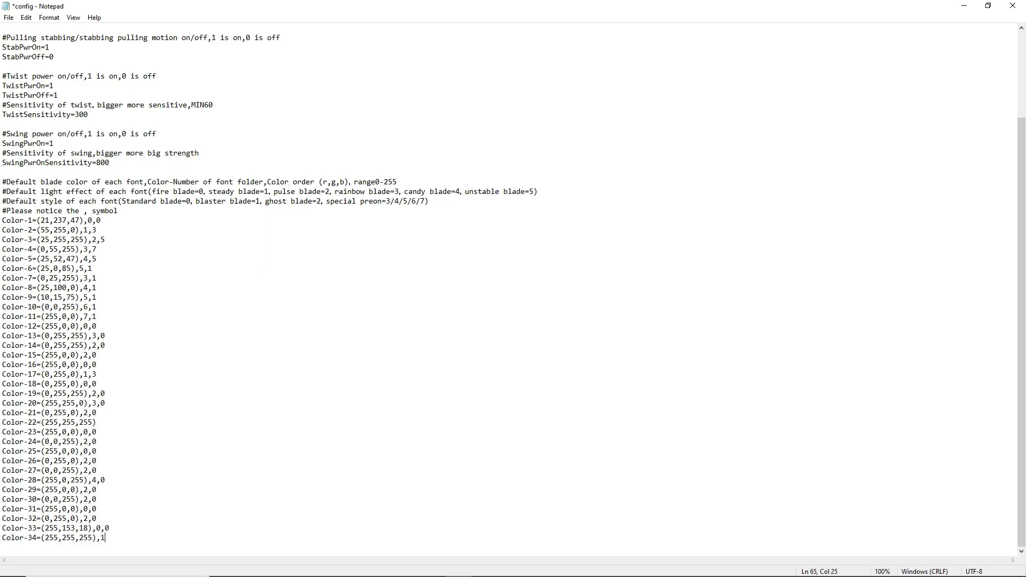
text(,)
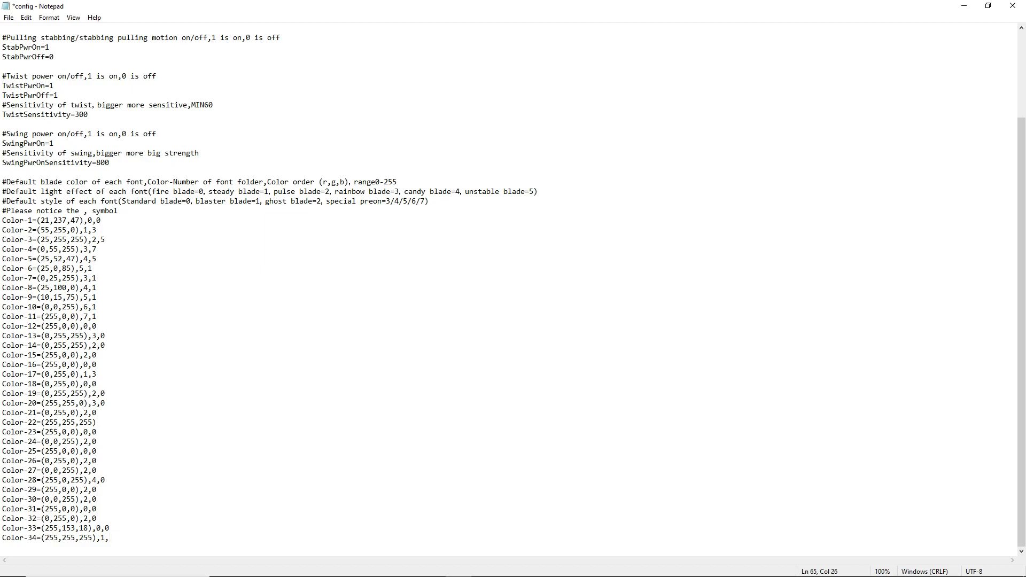
text(0)
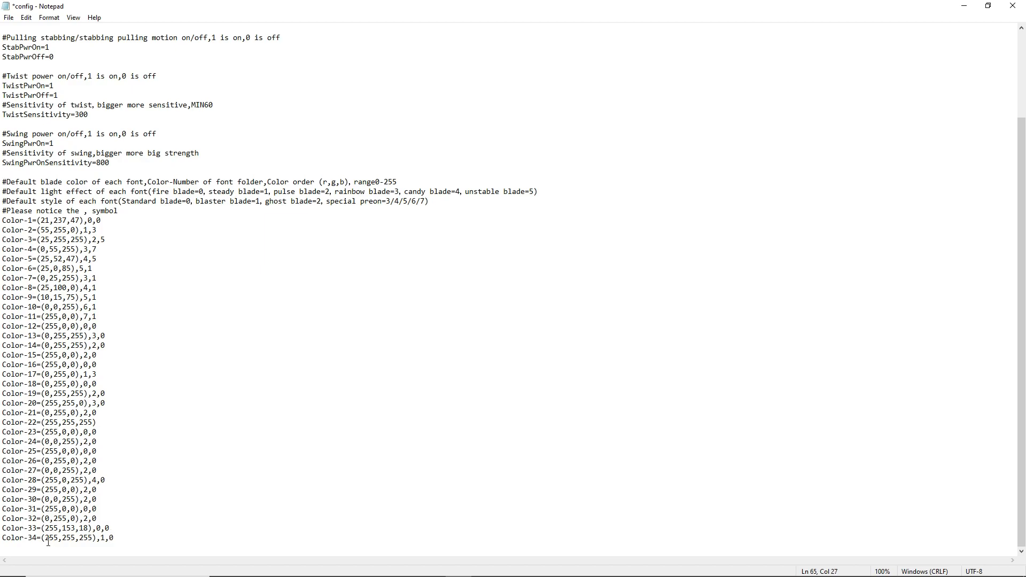
mouse_move(199, 549)
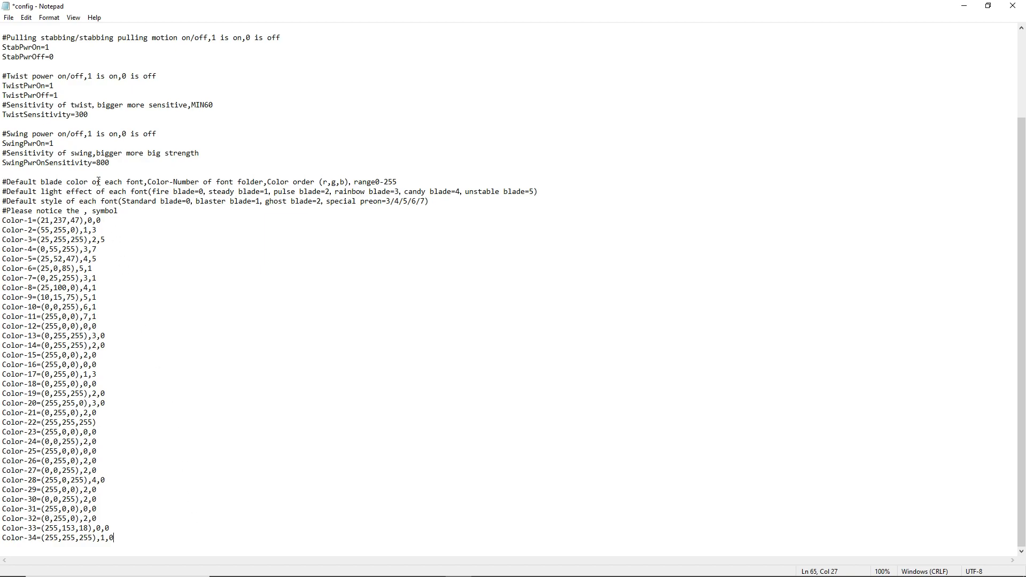
click(9, 17)
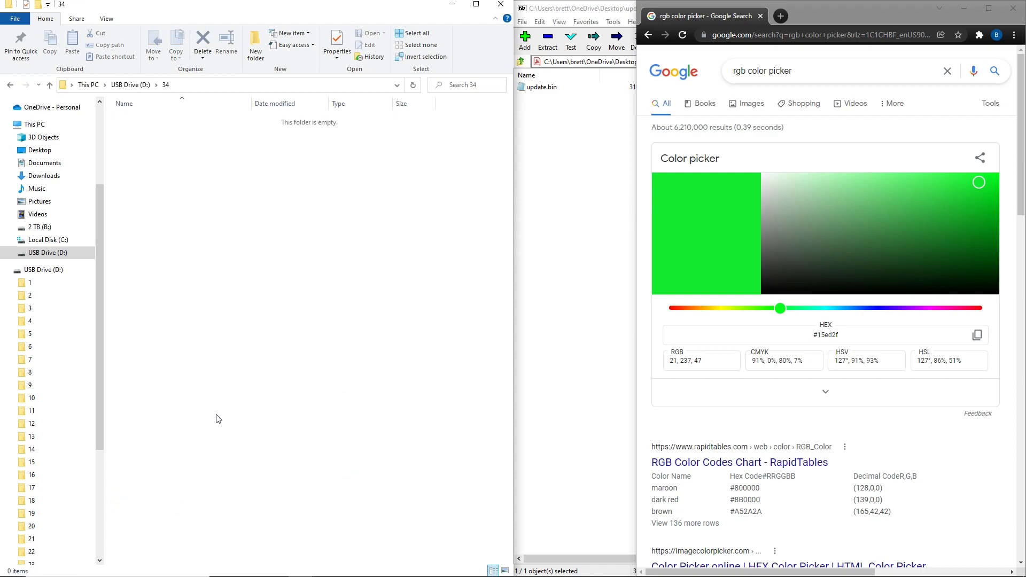
- View font folder 33's WAV sound files, then go back to the empty folder 34
click(131, 84)
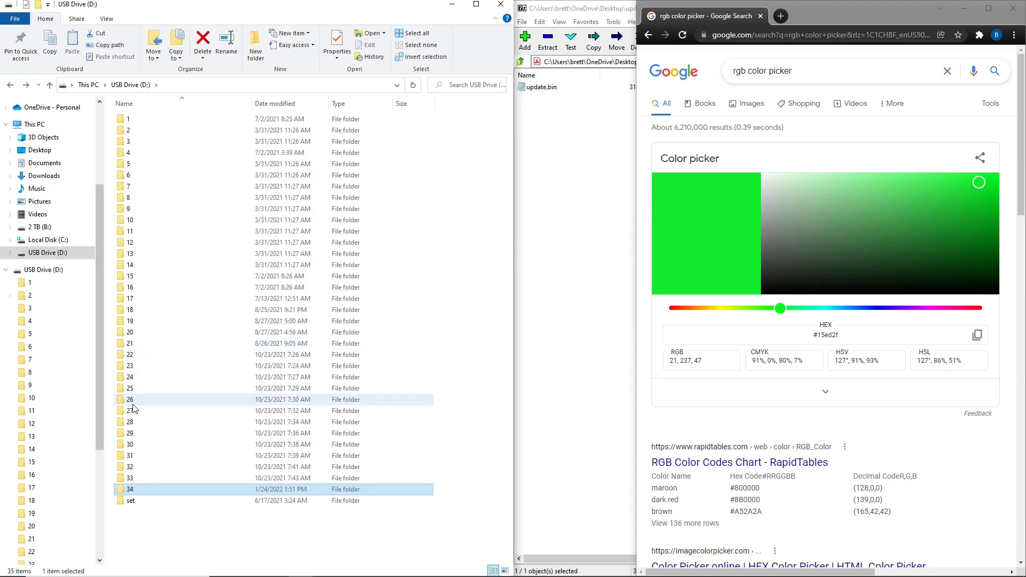
double_click(129, 478)
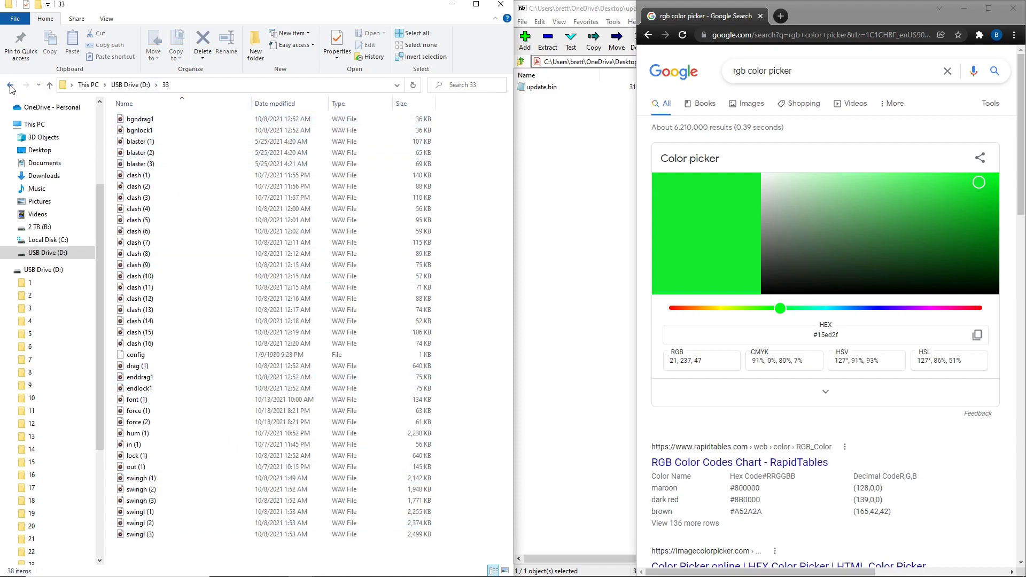
click(11, 85)
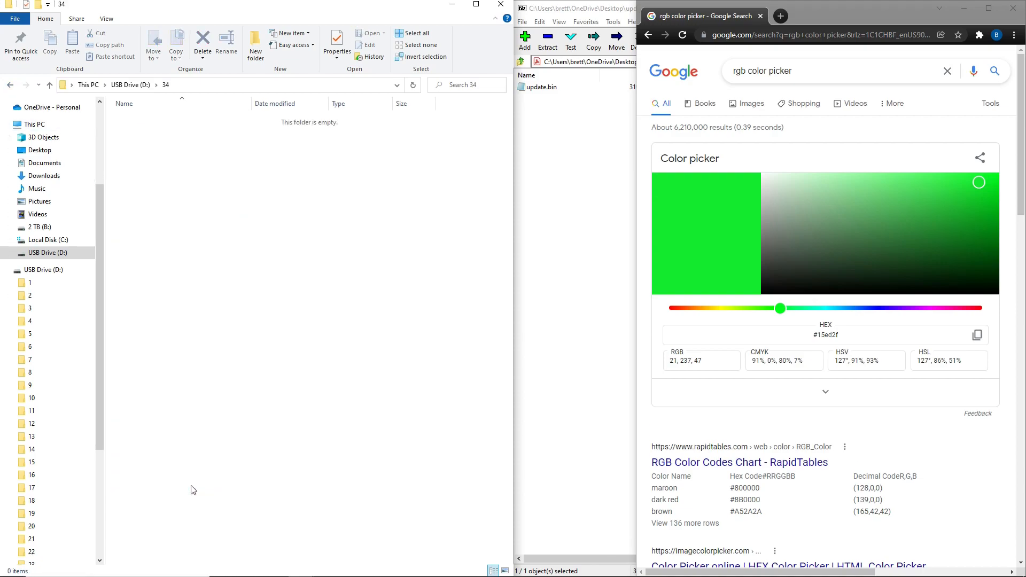
mouse_move(965, 8)
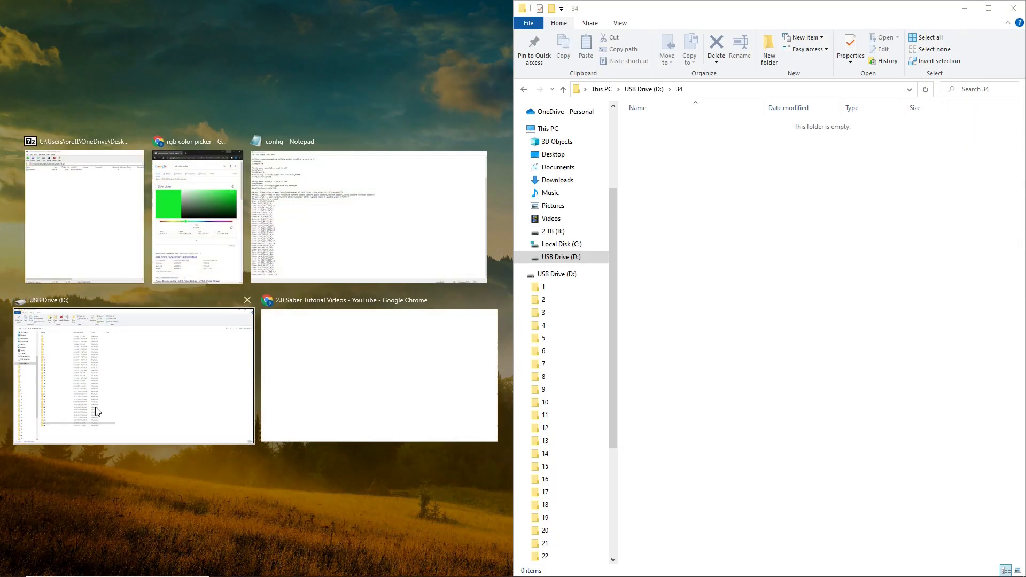
- Open the Imperial folder in the archive, copy all its files, and show USB Drive (D:)
click(133, 376)
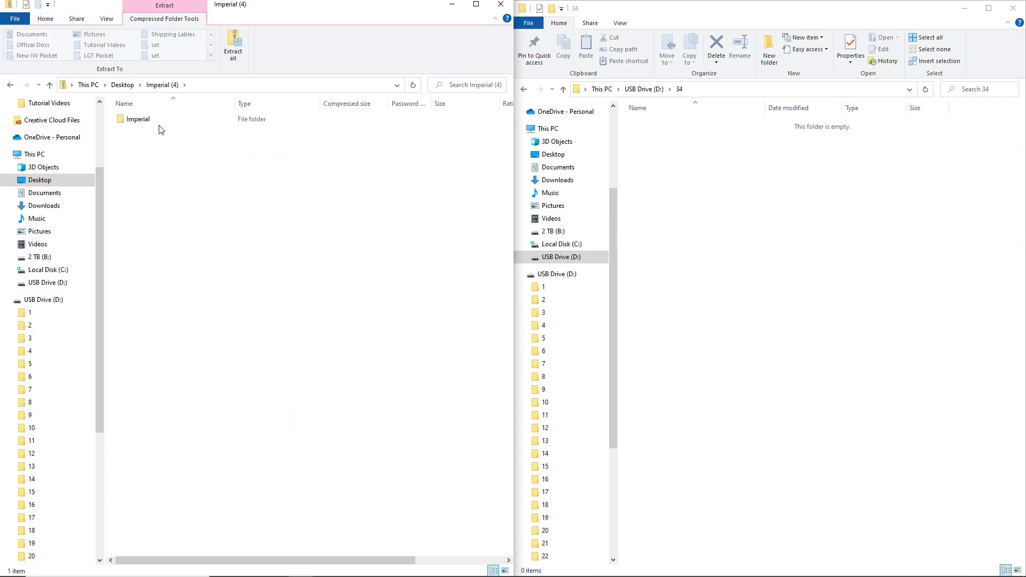
double_click(138, 119)
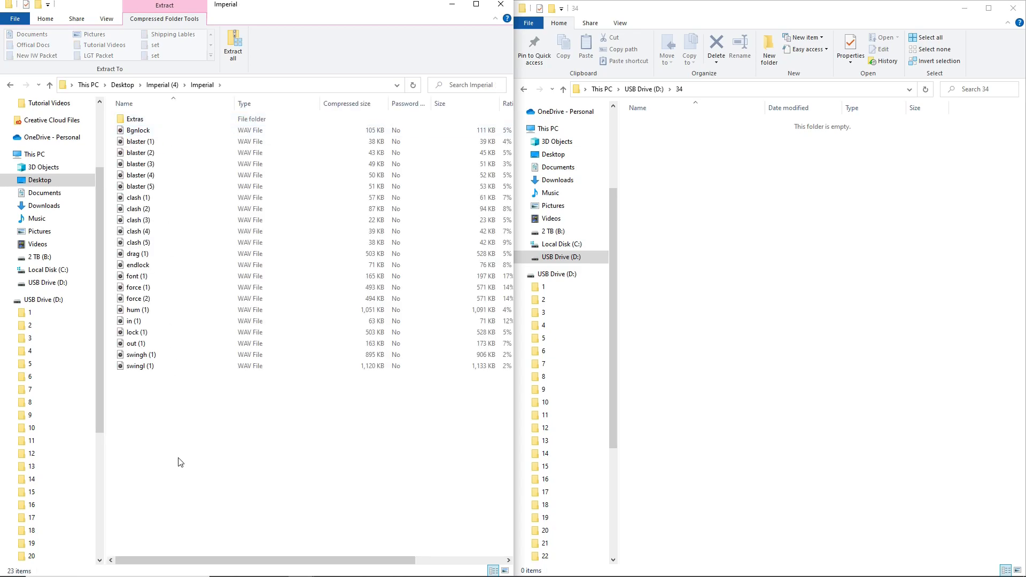
key(ctrl+a)
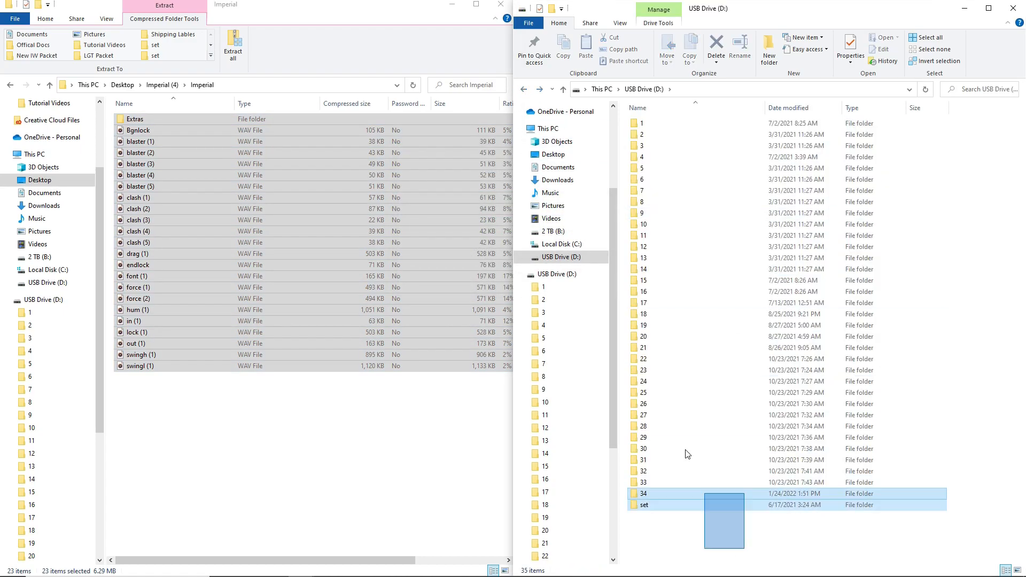
key(ctrl+a)
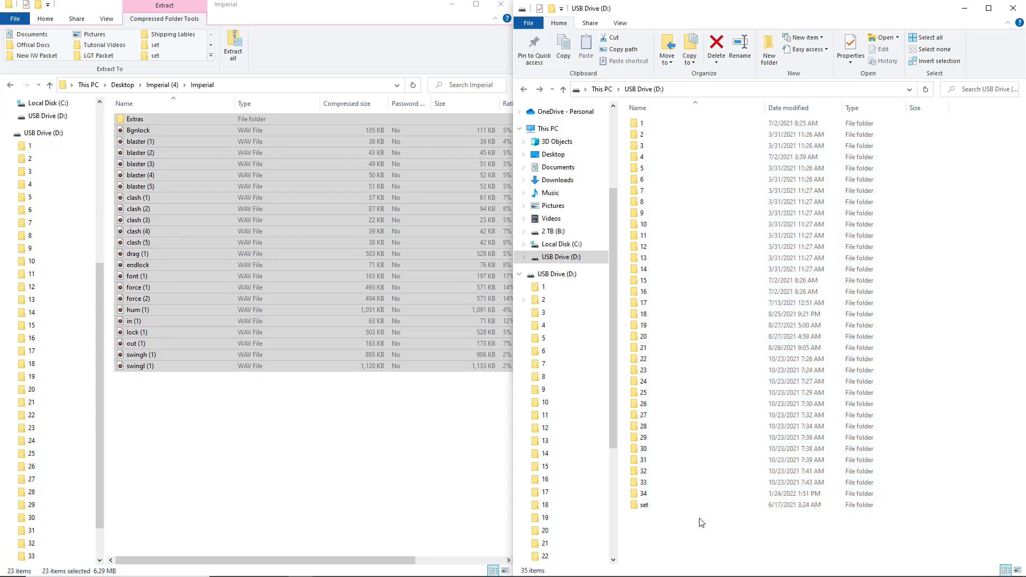
click(644, 494)
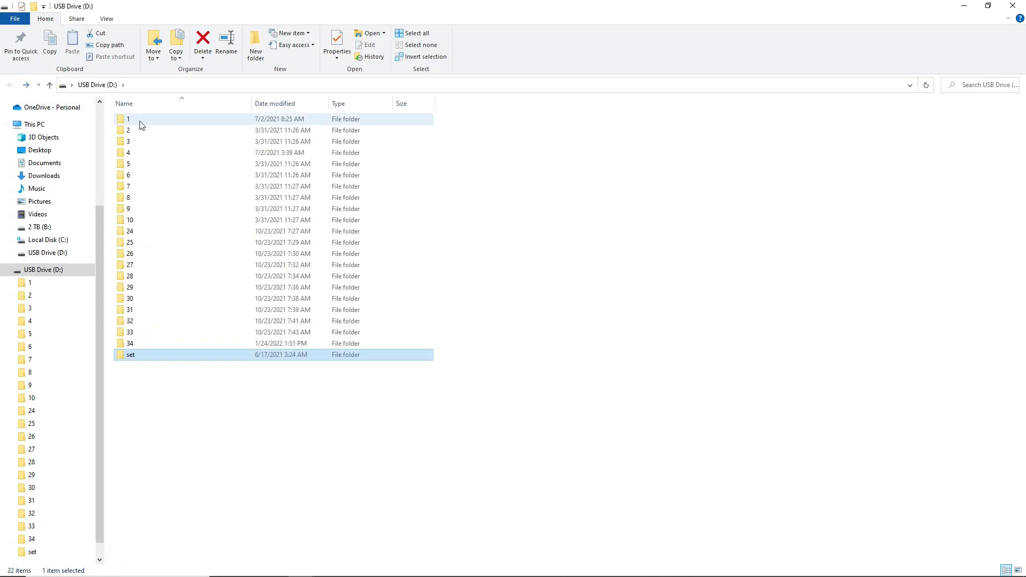
mouse_move(140, 119)
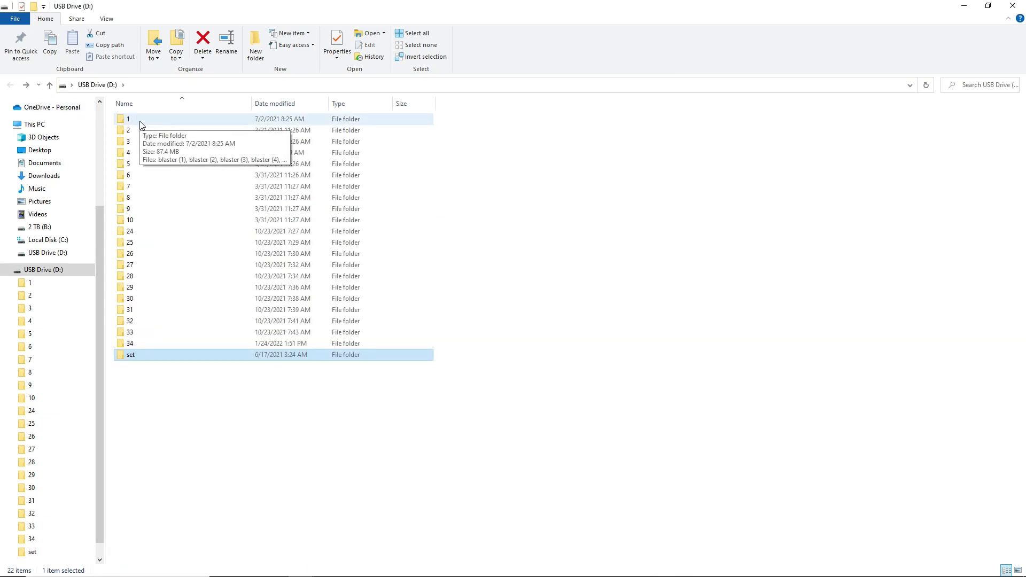
- Delete the config file inside font folder 1 on USB Drive (D:)
double_click(128, 119)
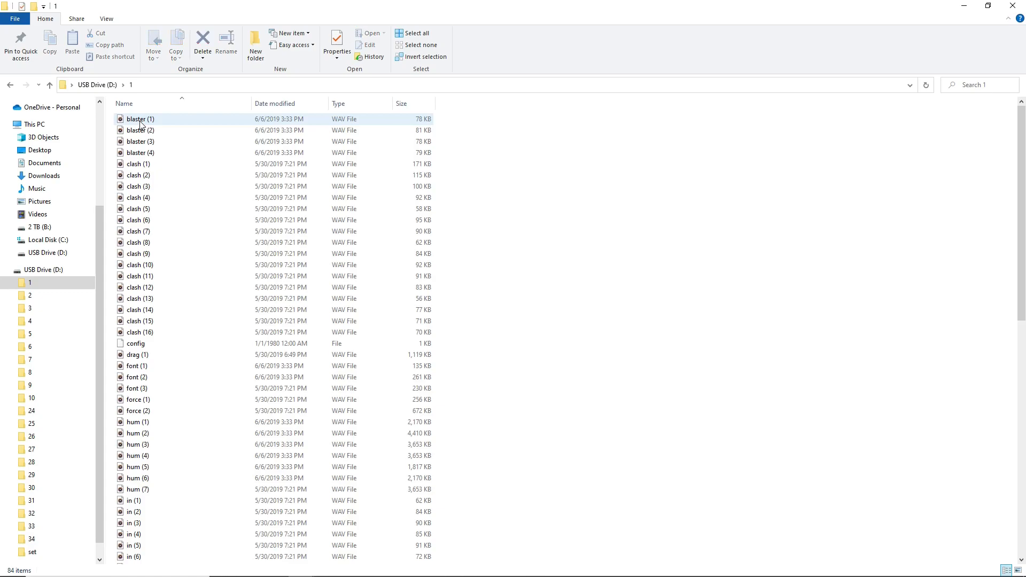
right_click(135, 343)
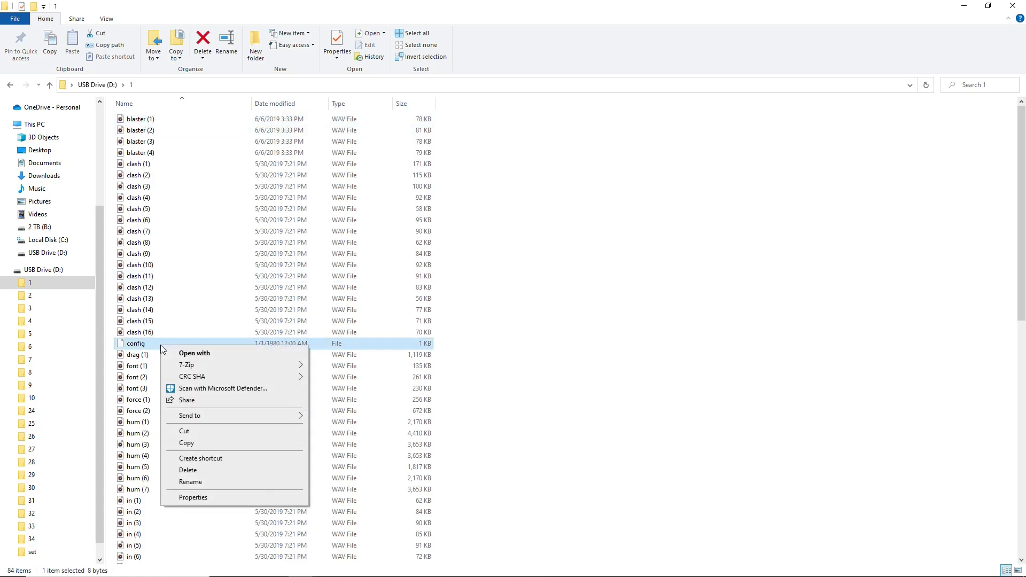
click(188, 470)
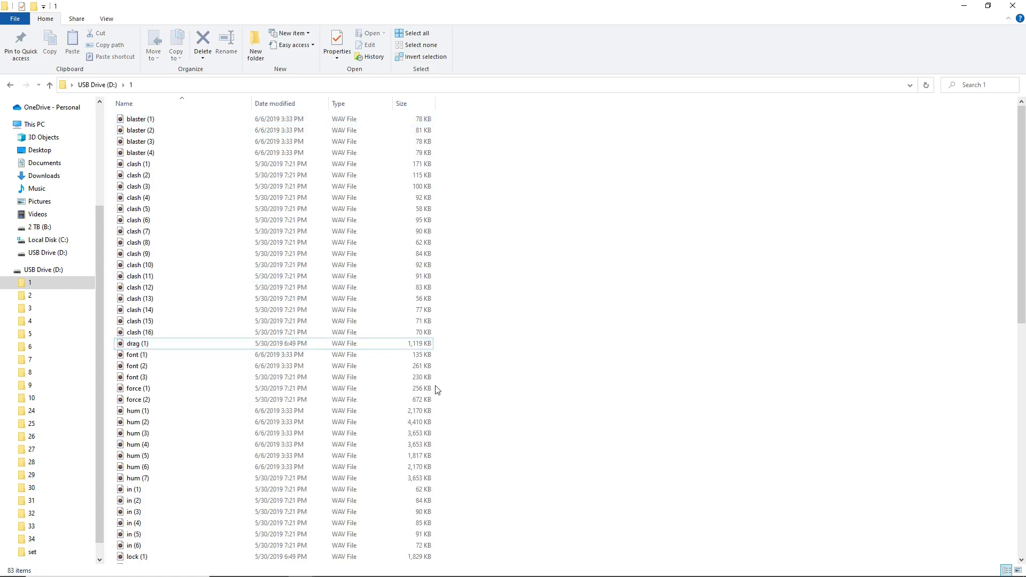
scroll(down, 3)
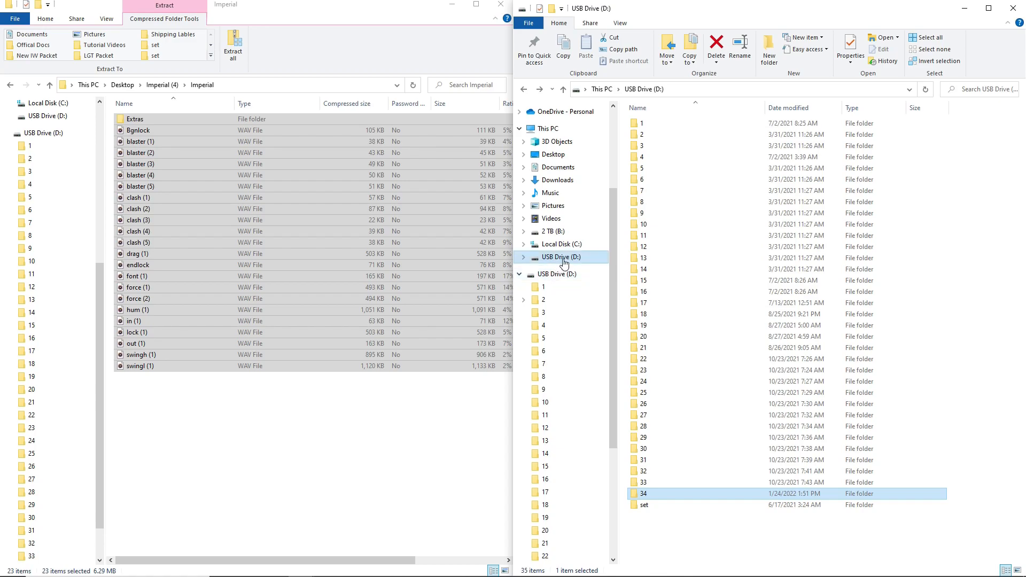
- Eject USB Drive (D:) from the navigation pane, continuing past the in-use warning
right_click(561, 256)
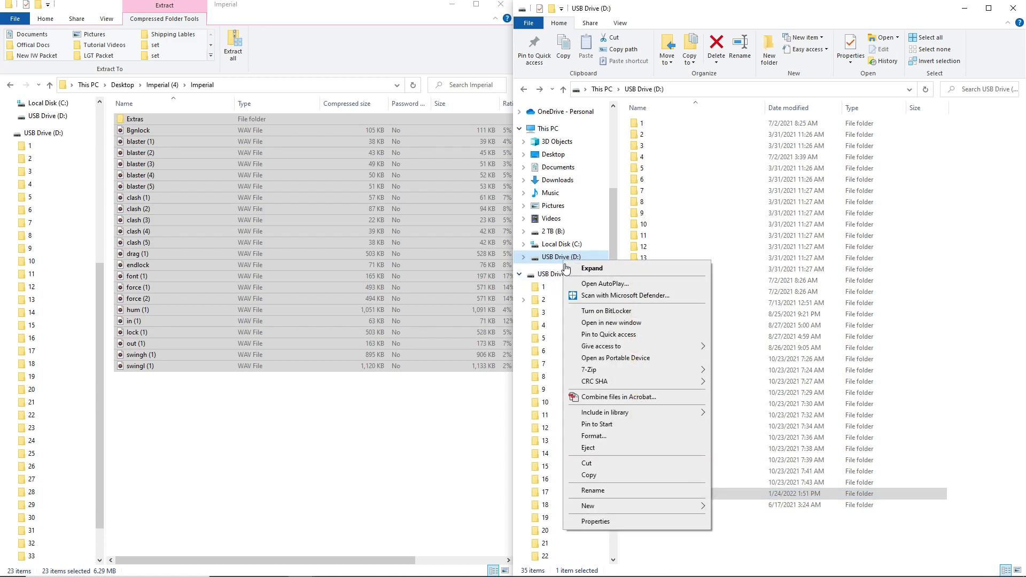
mouse_move(613, 452)
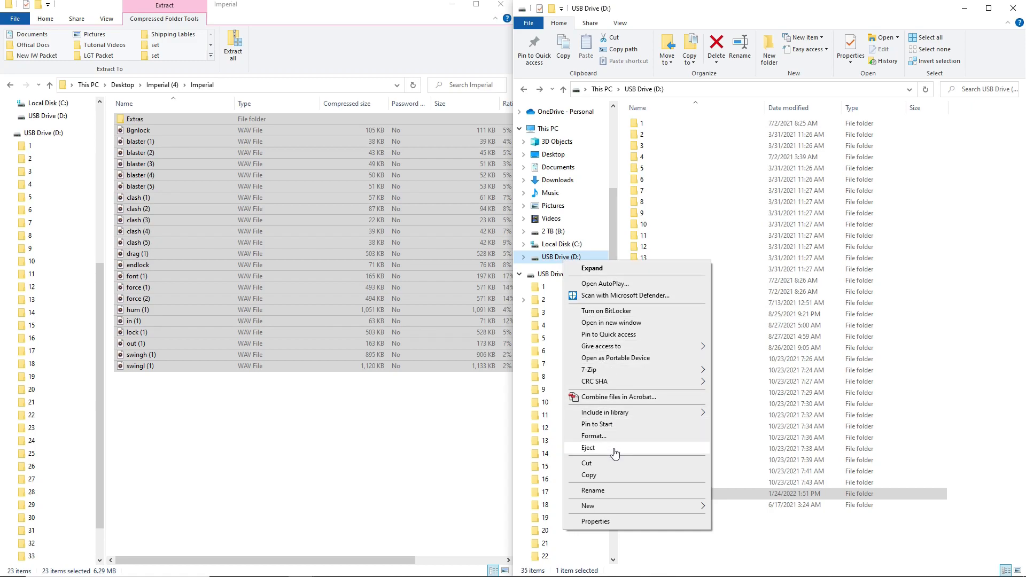
click(588, 448)
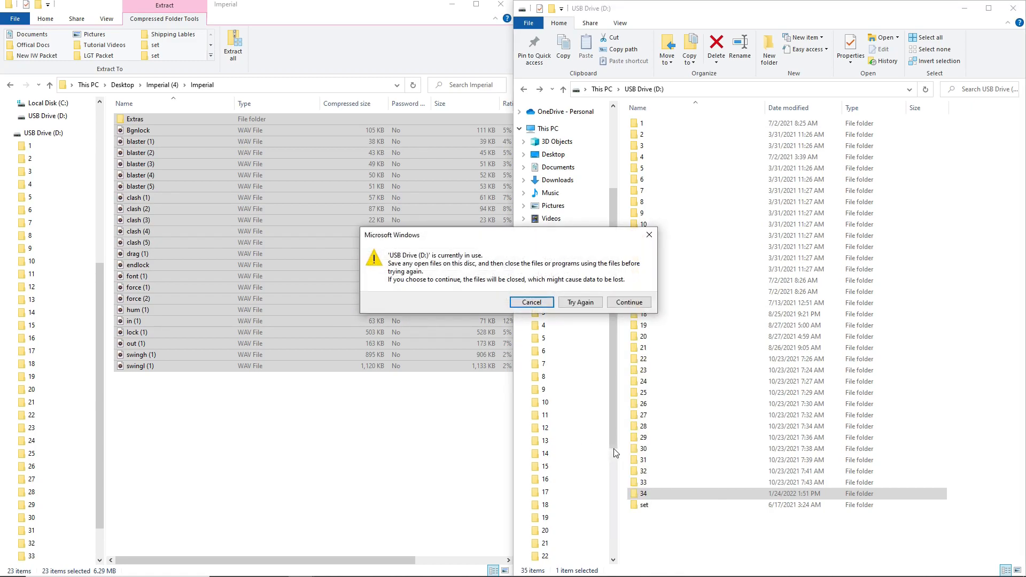
mouse_move(489, 276)
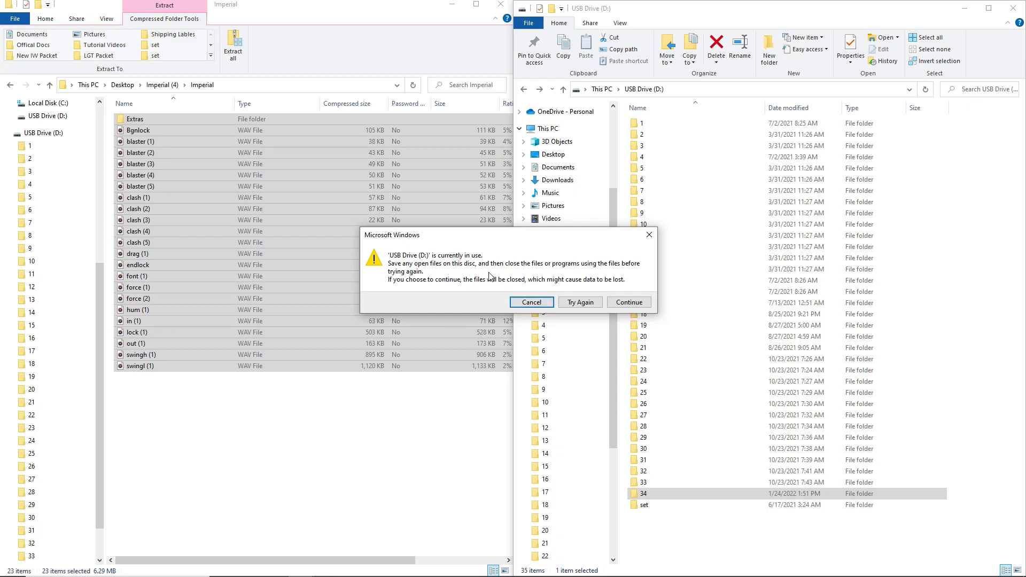
click(628, 301)
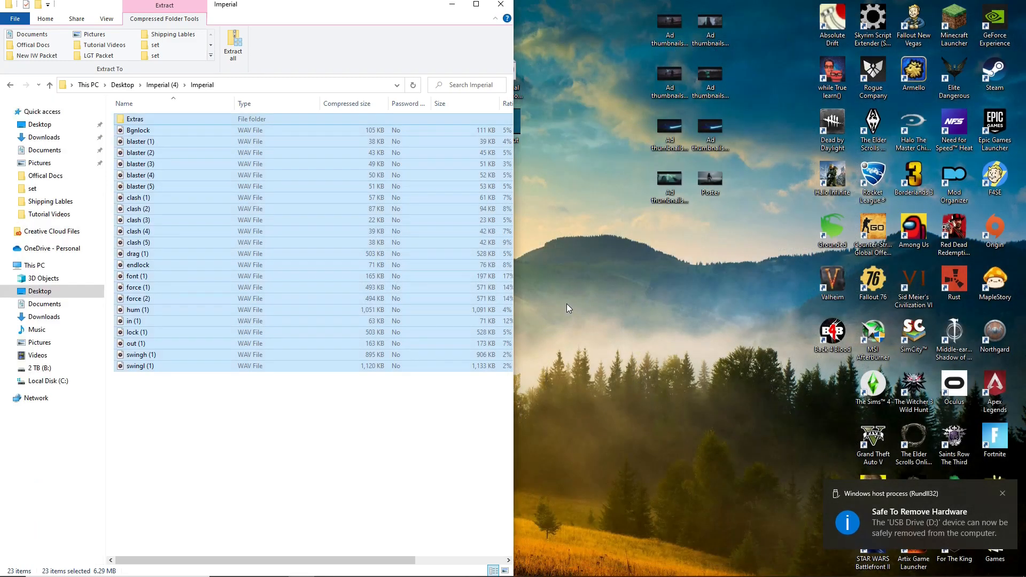
mouse_move(500, 5)
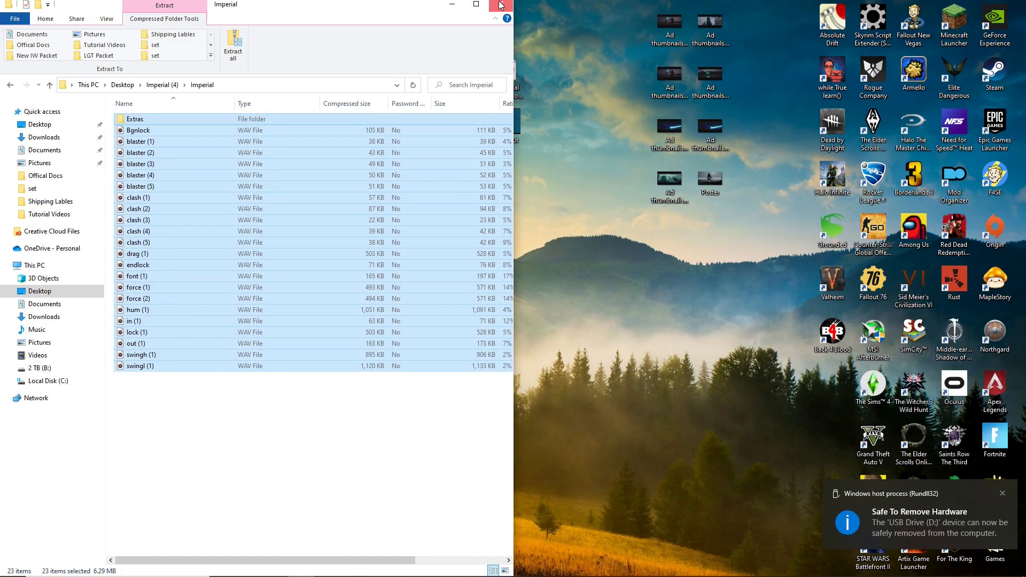